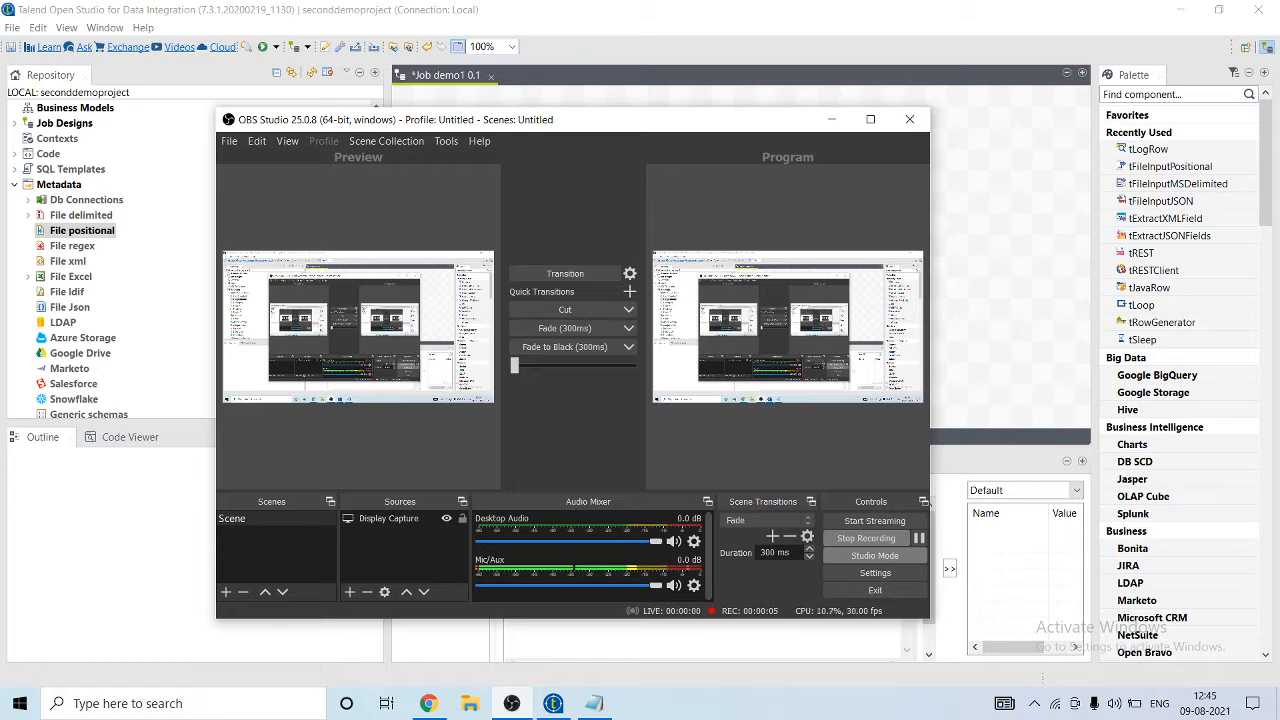
Quick-add tFileInputPositional to the demo1 canvas with 'tfi' and reposition it slightly lower.
click(909, 119)
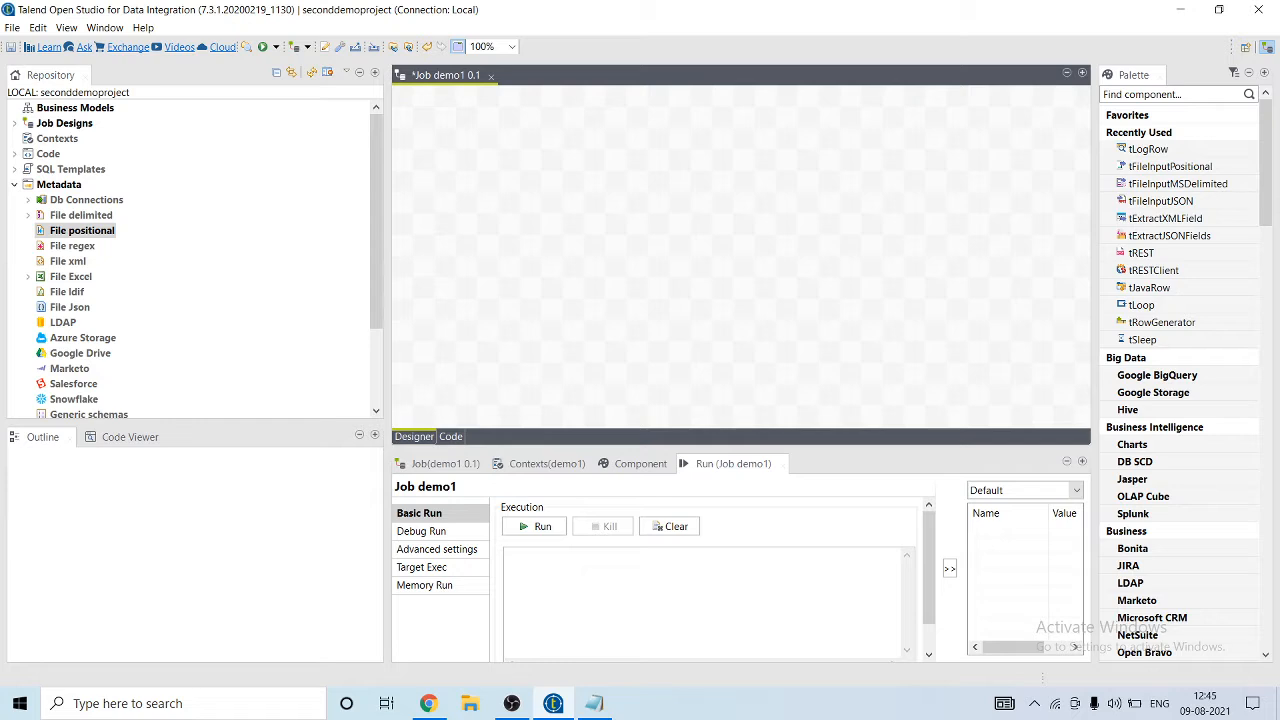
text(tfi)
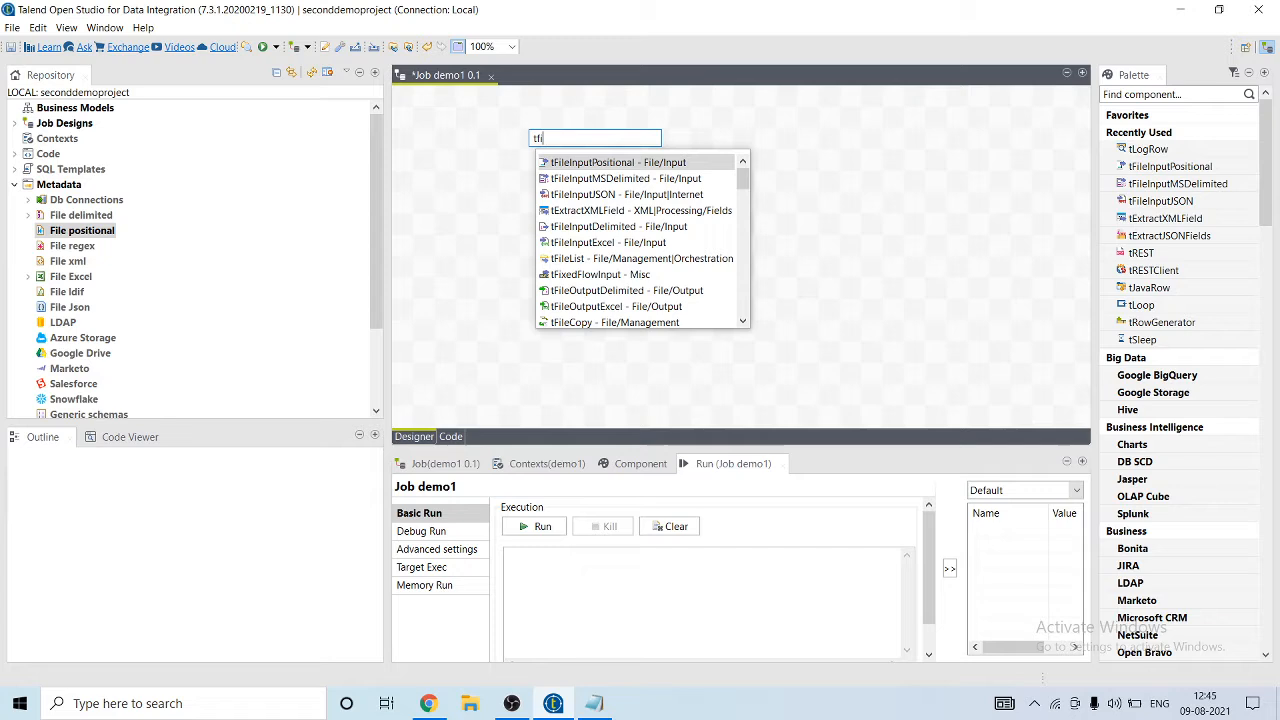
click(617, 162)
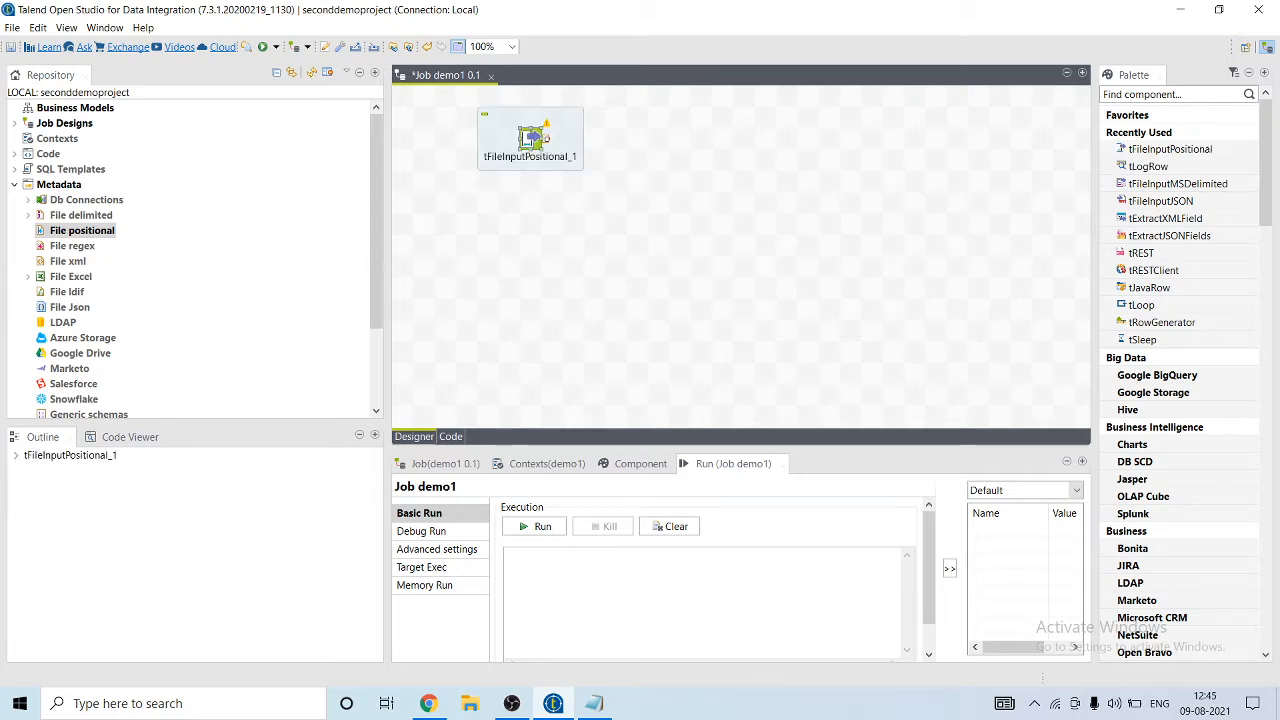
drag(530, 138, 530, 180)
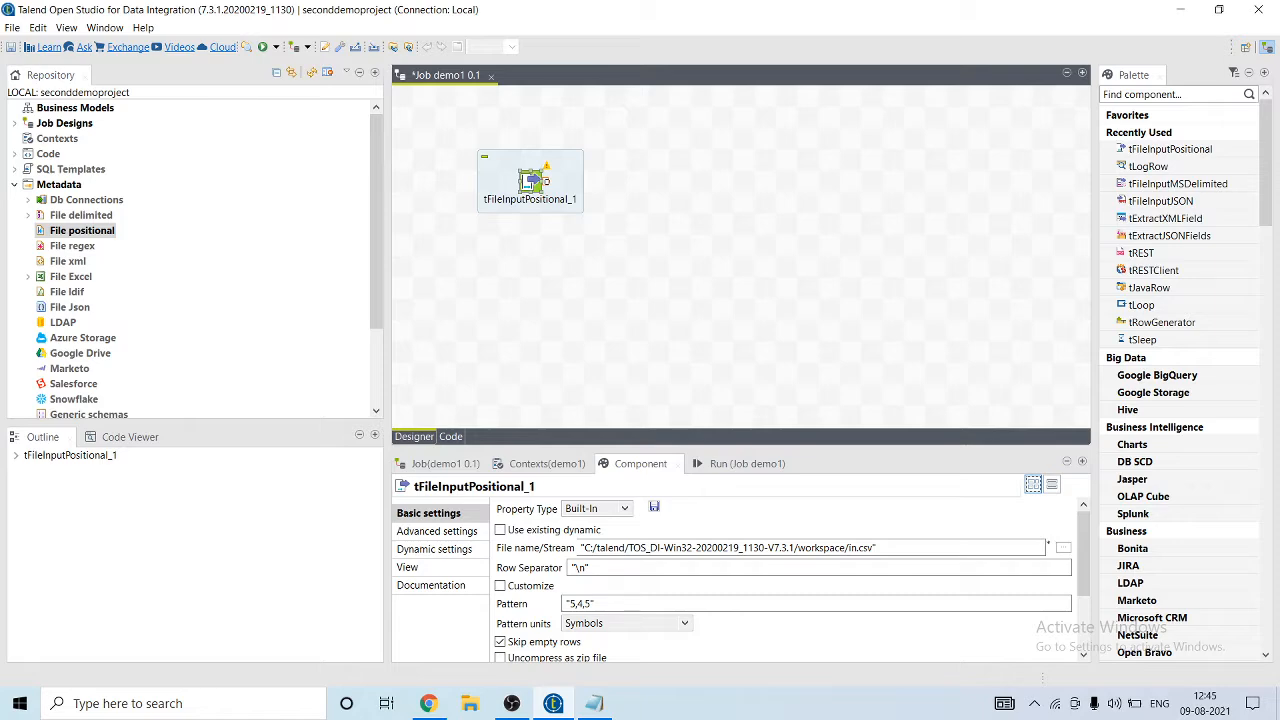
Create File positional metadata named demopostional and advance to its file location step.
click(81, 230)
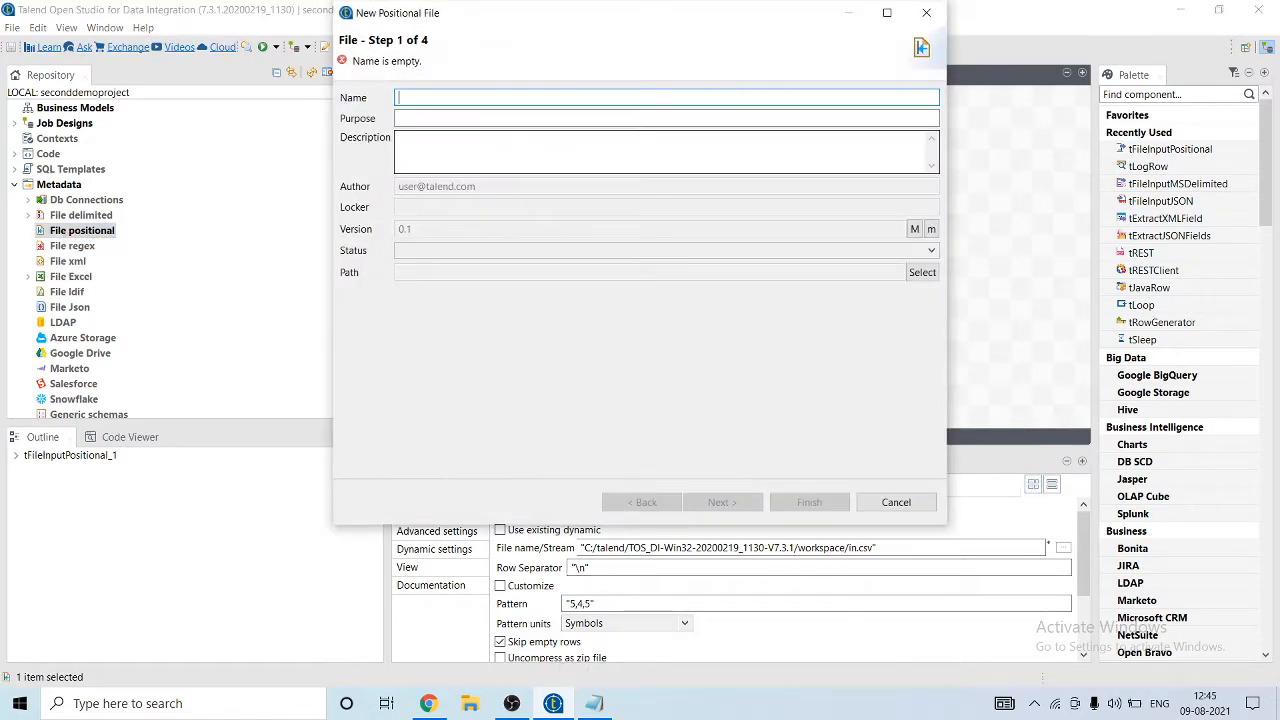
text(demopostional)
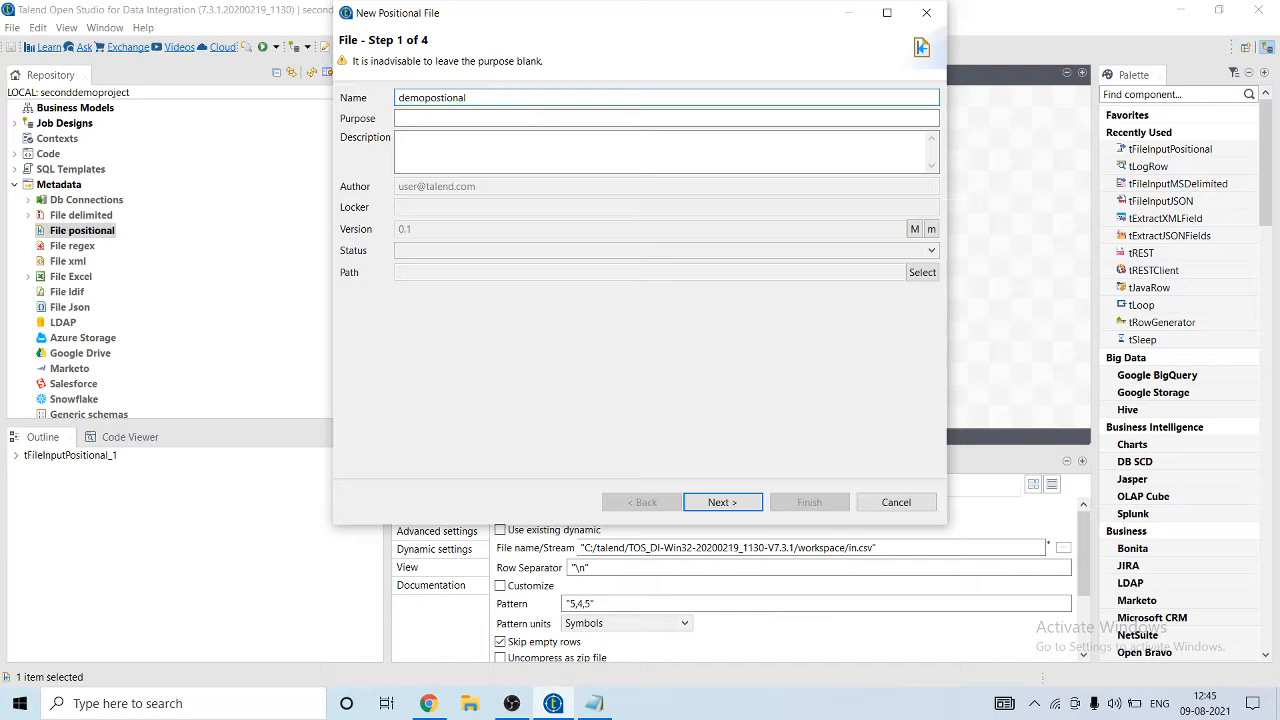
click(722, 502)
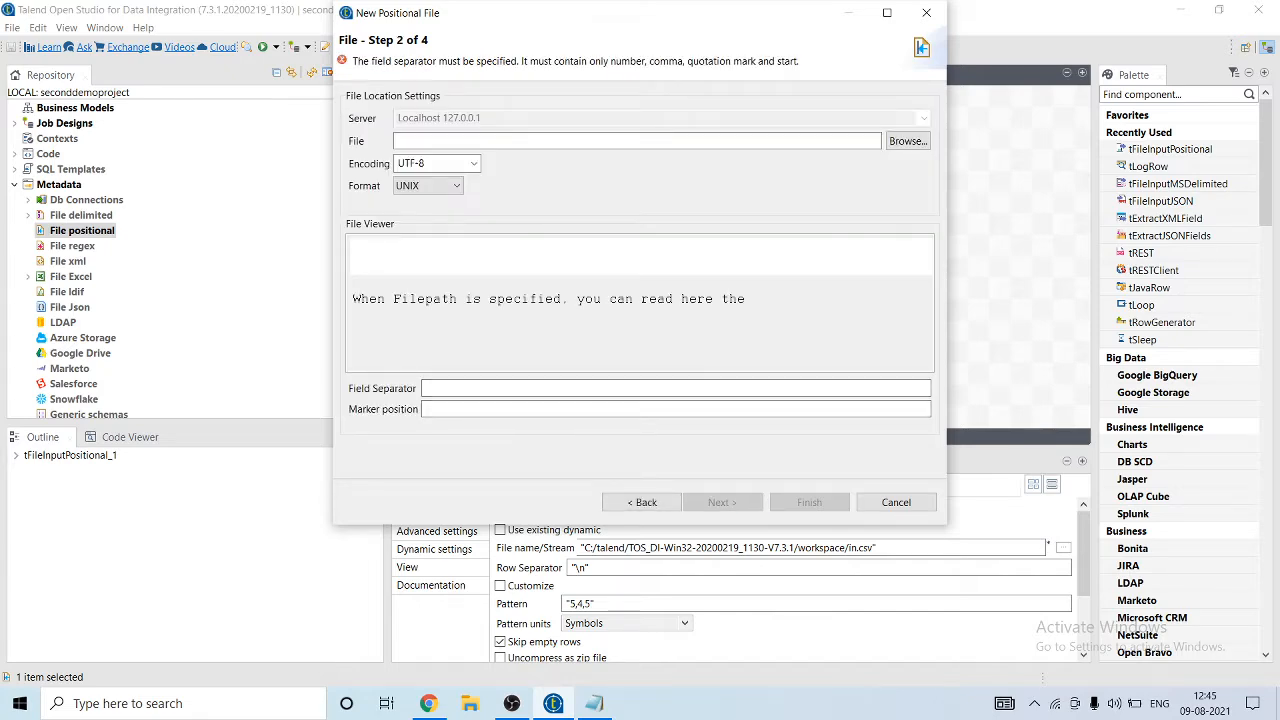
Choose InputPositional.txt from the talend datasets folder as the metadata's source file.
click(906, 140)
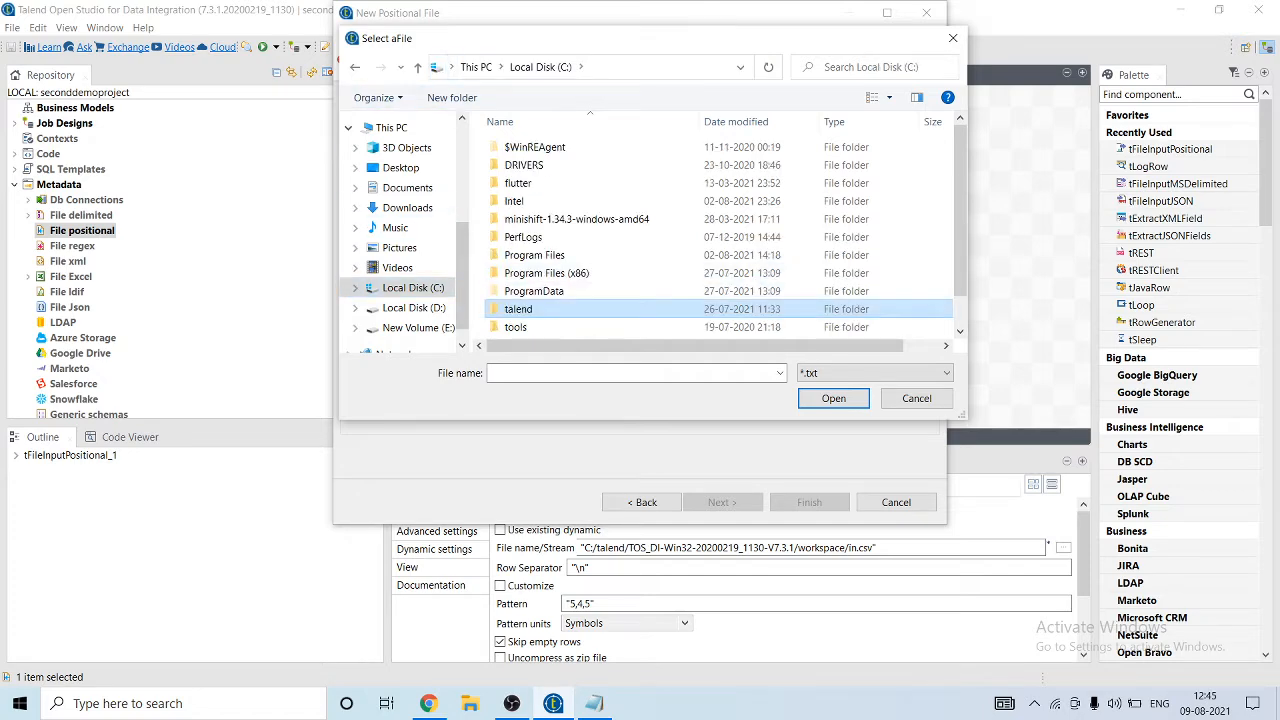
double_click(518, 308)
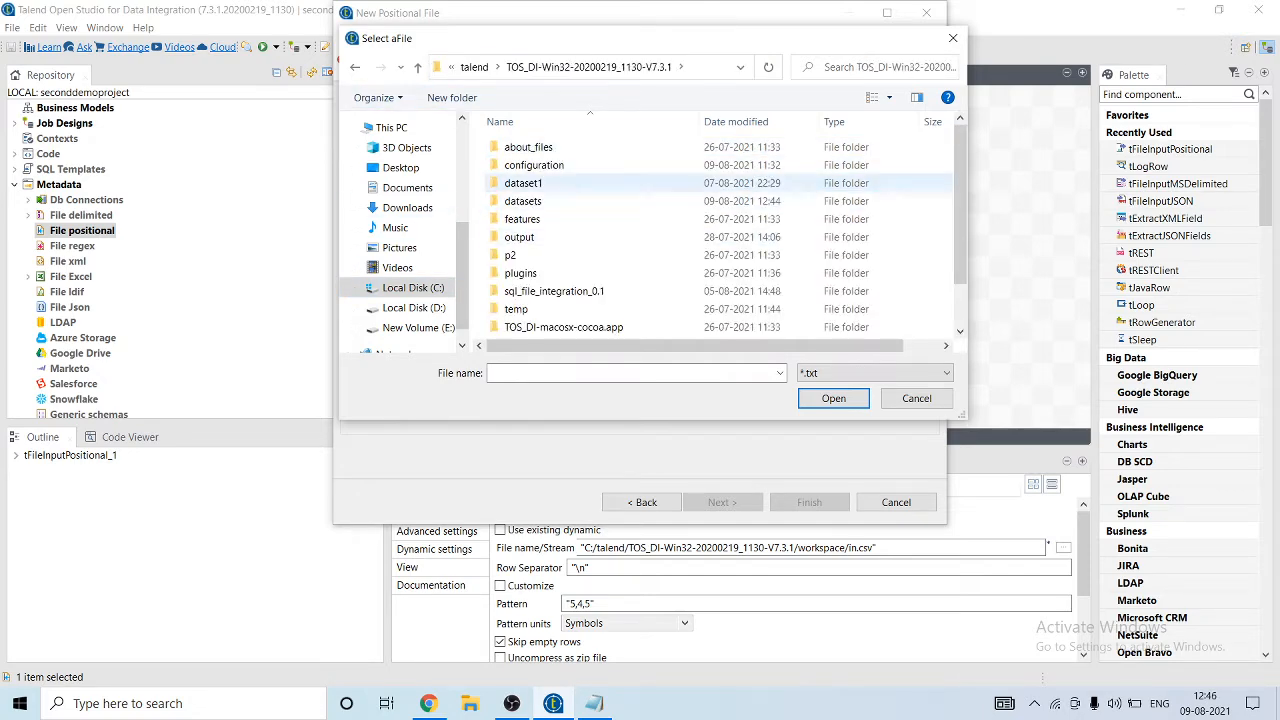
double_click(523, 201)
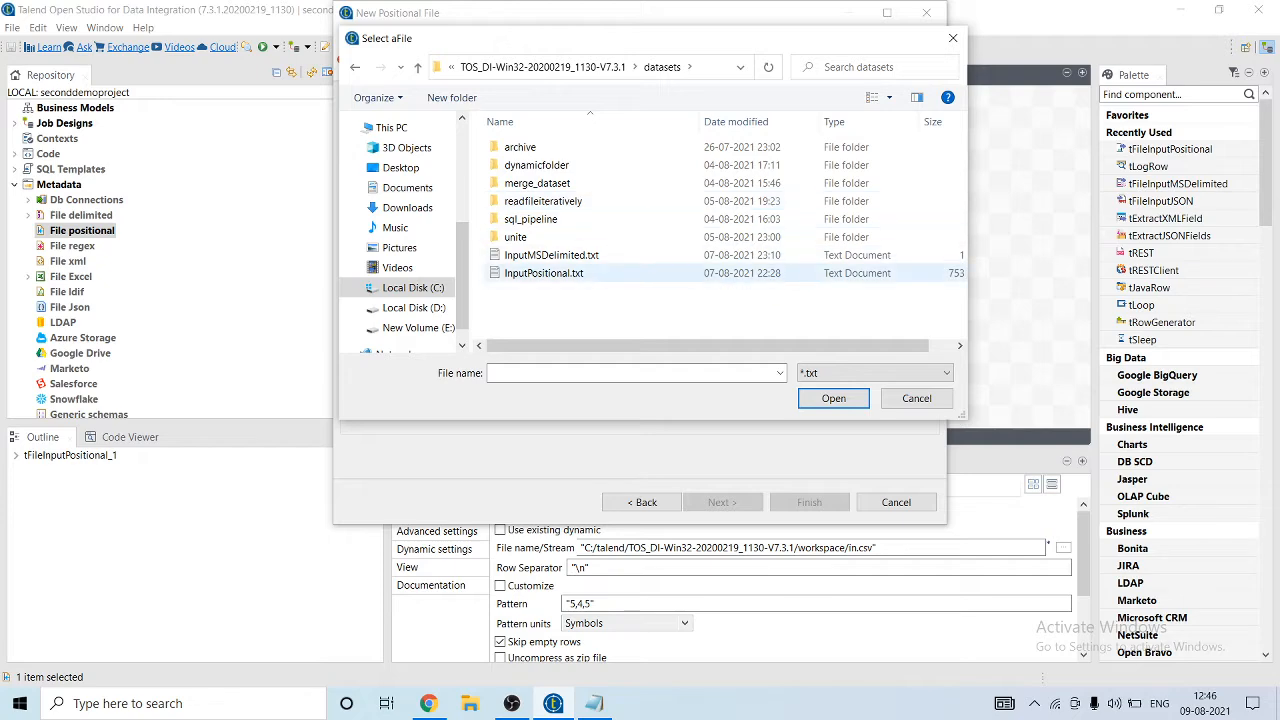
click(833, 398)
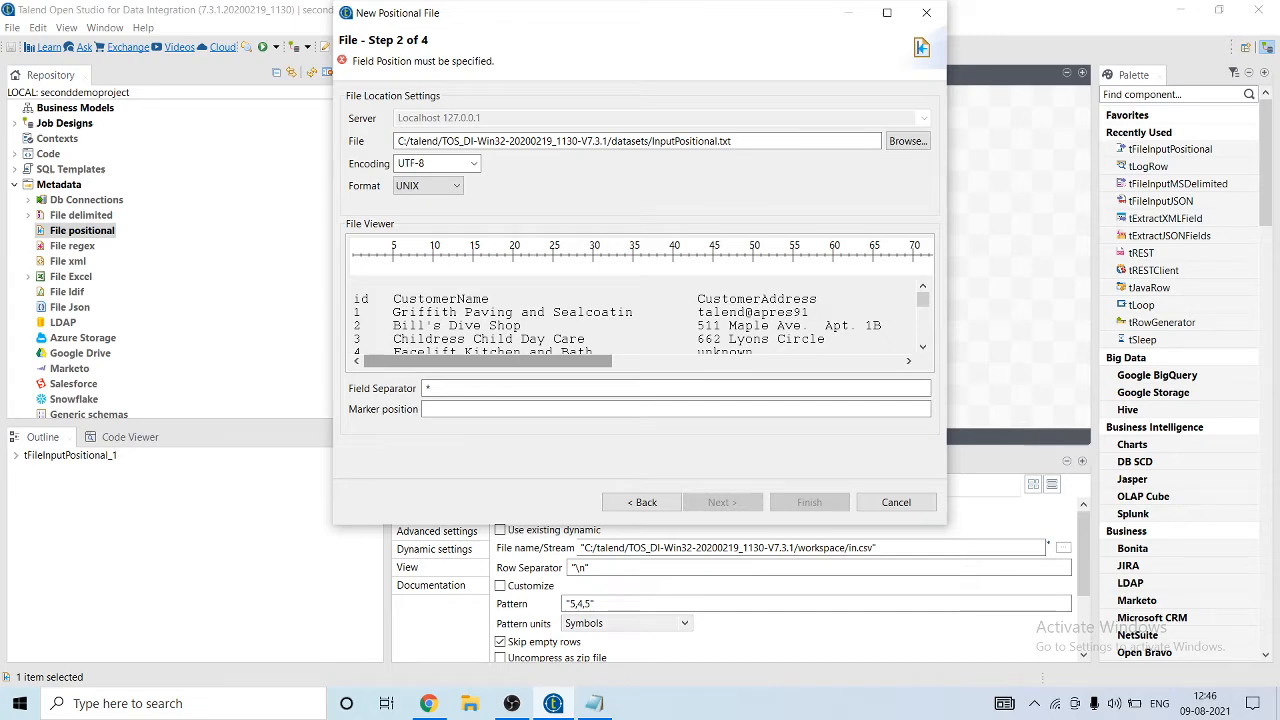
Place field markers on the File Viewer ruler at positions 5, 43, 71 and 78.
scroll(right, 3)
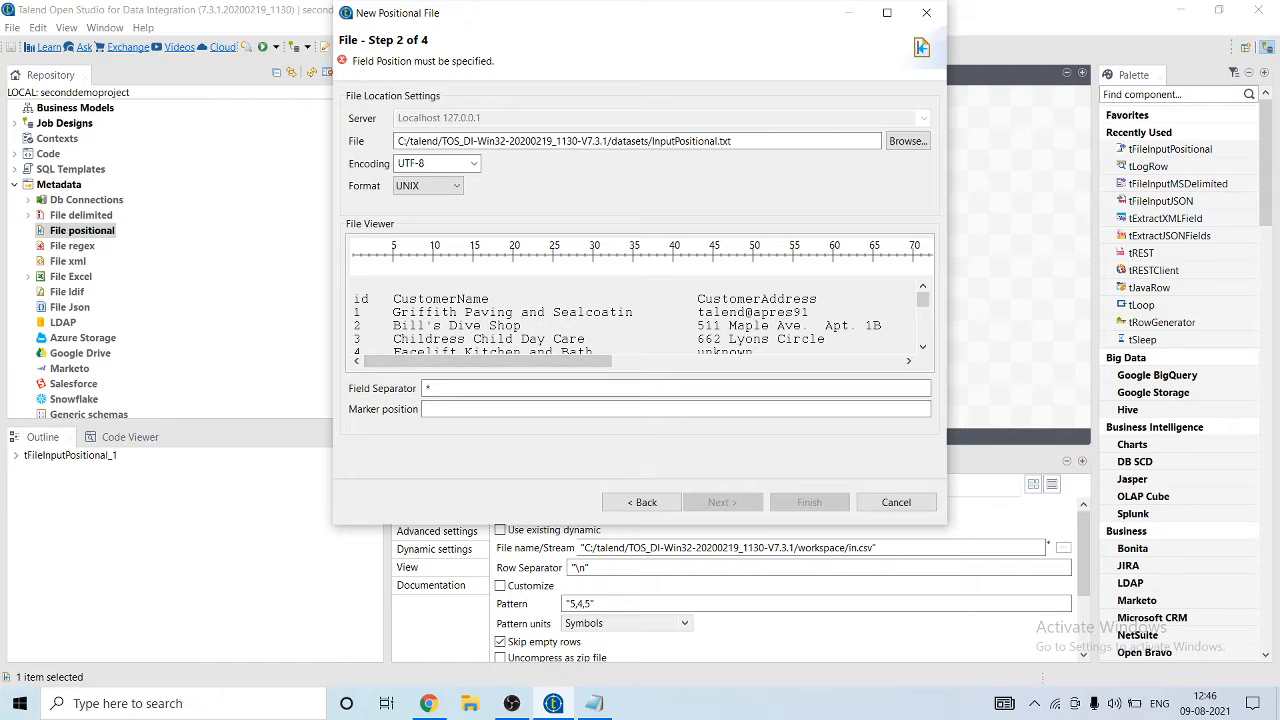
click(372, 261)
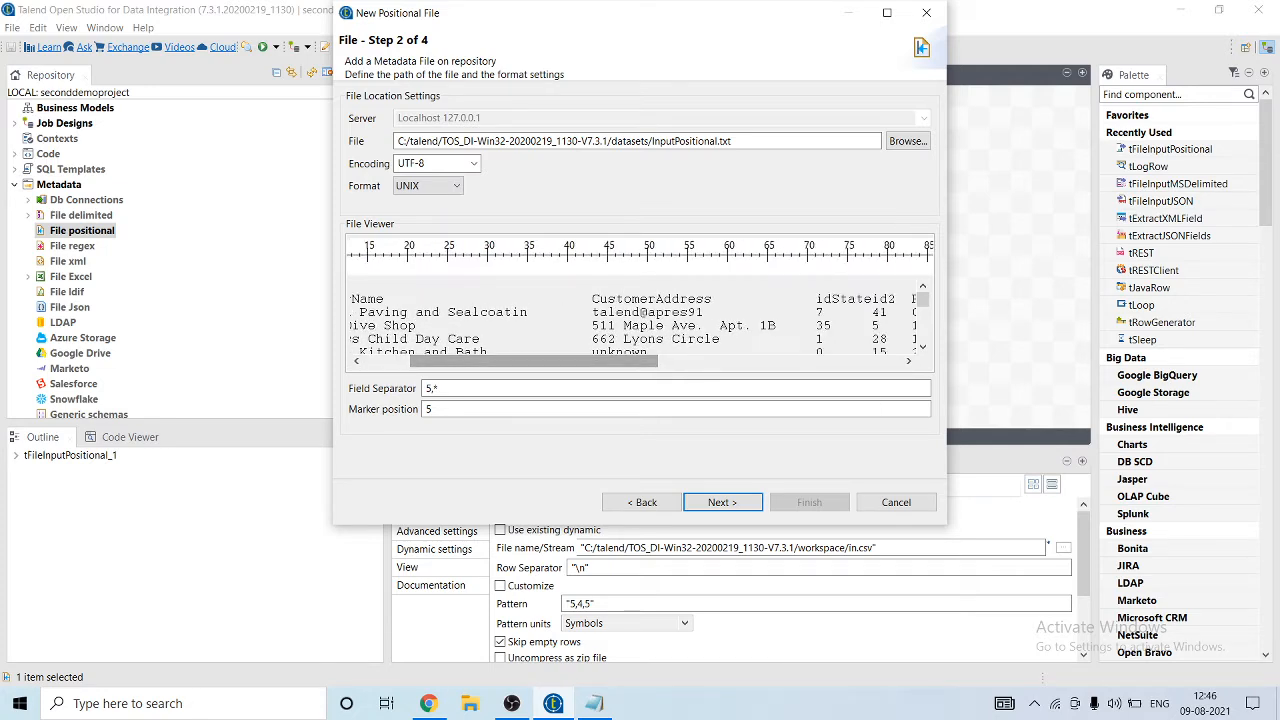
click(590, 260)
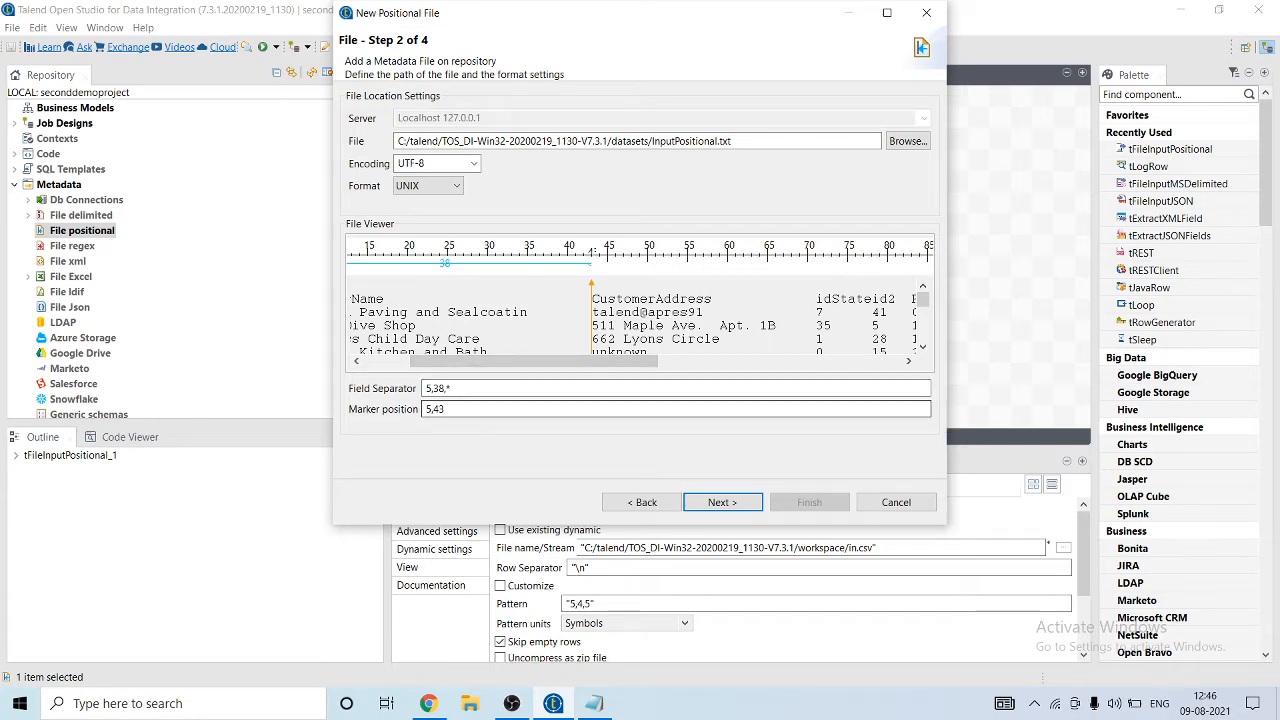
click(675, 408)
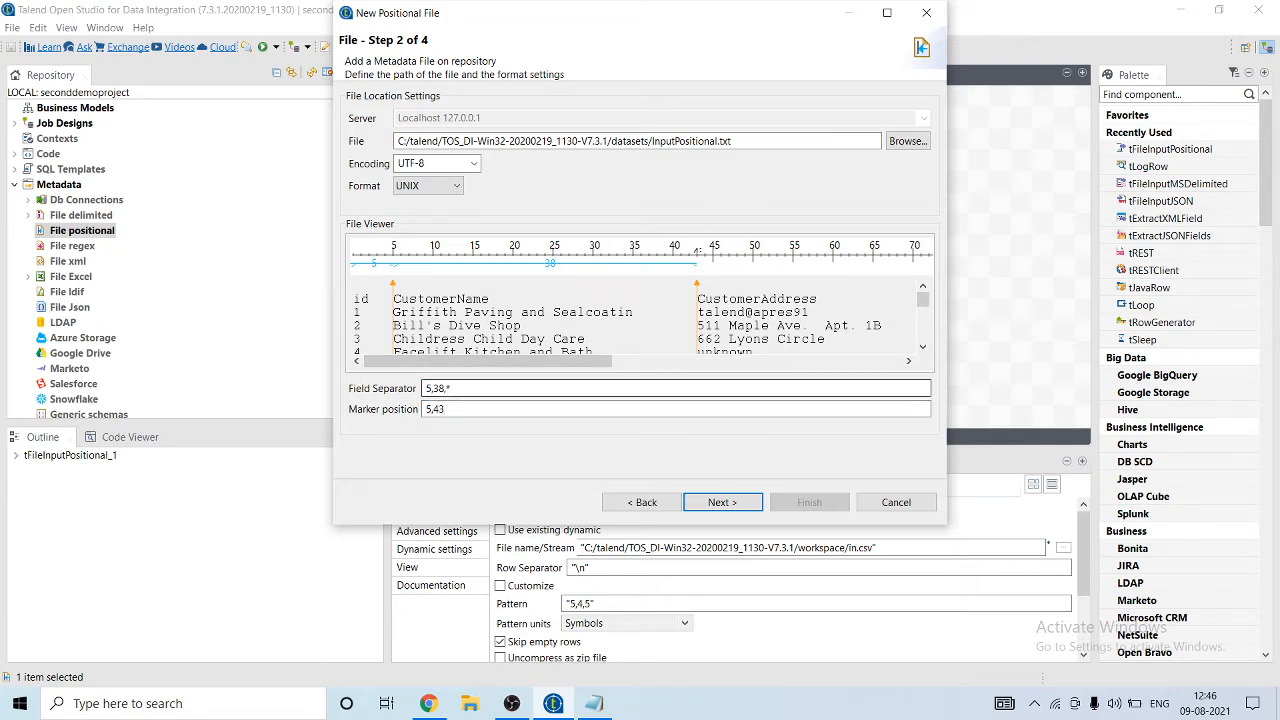
scroll(right, 3)
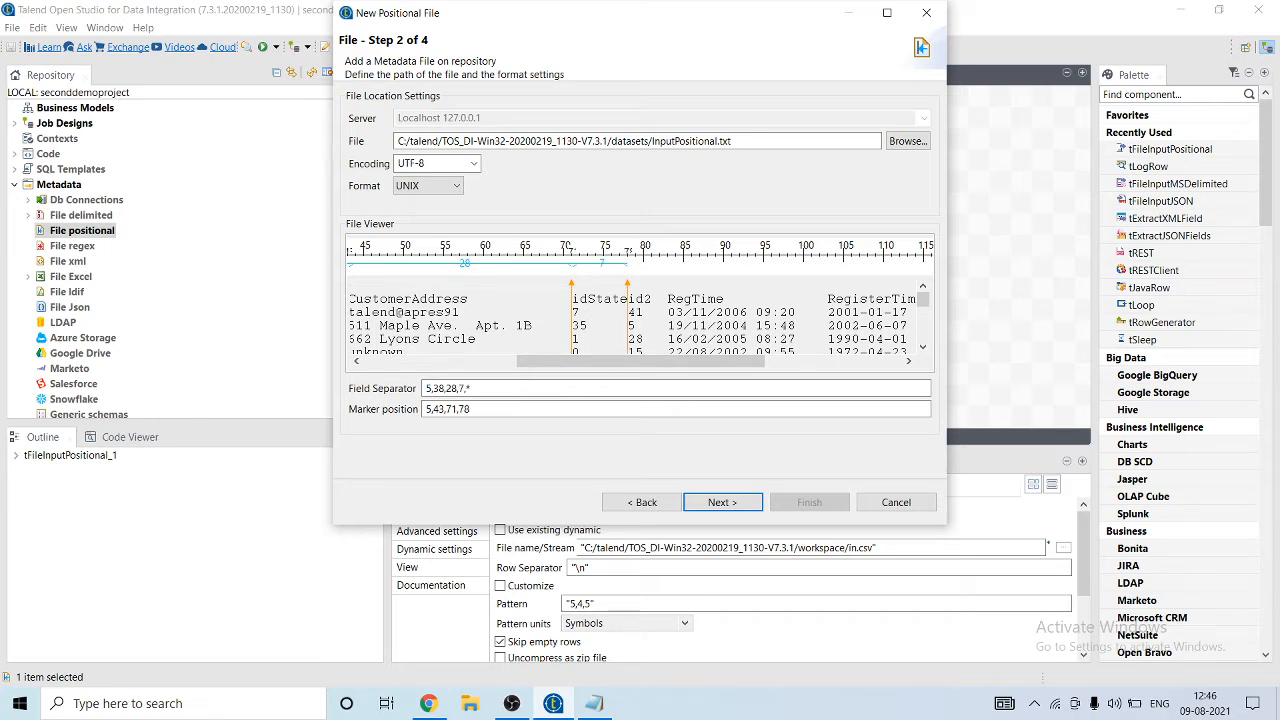
Add ruler markers at 83, 103, 133 and 143 and check the field width list.
click(650, 263)
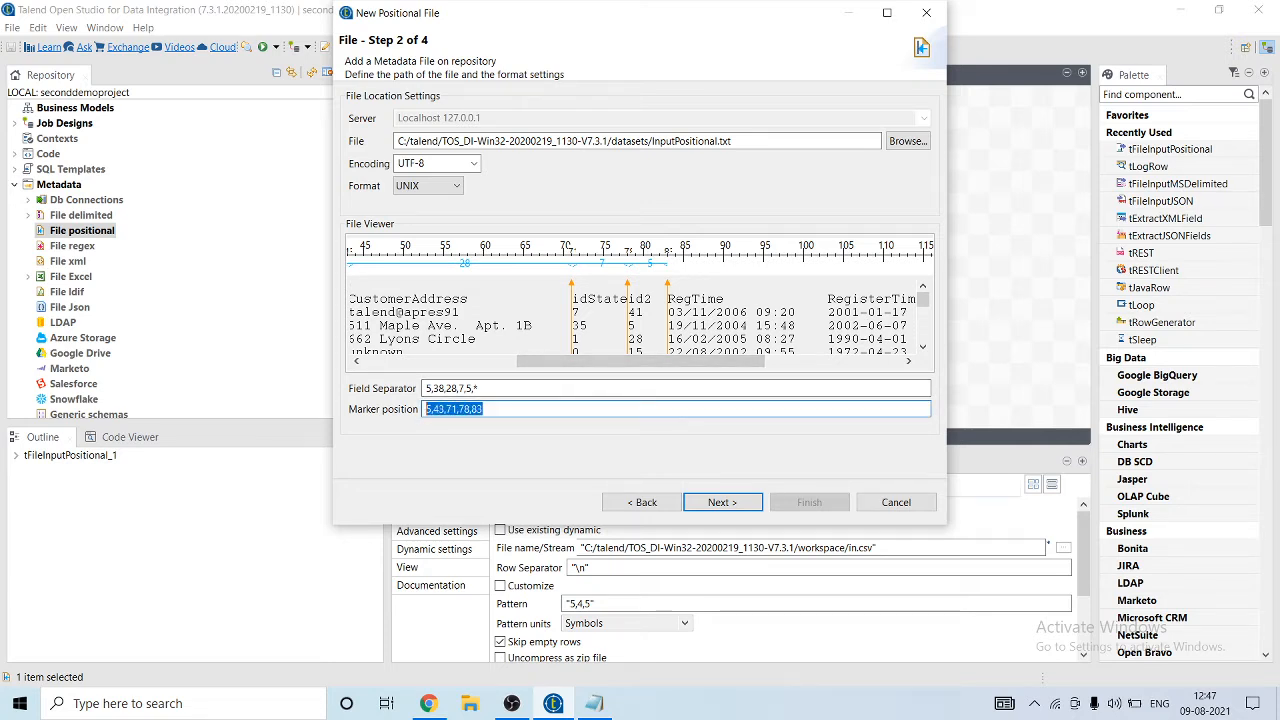
click(675, 388)
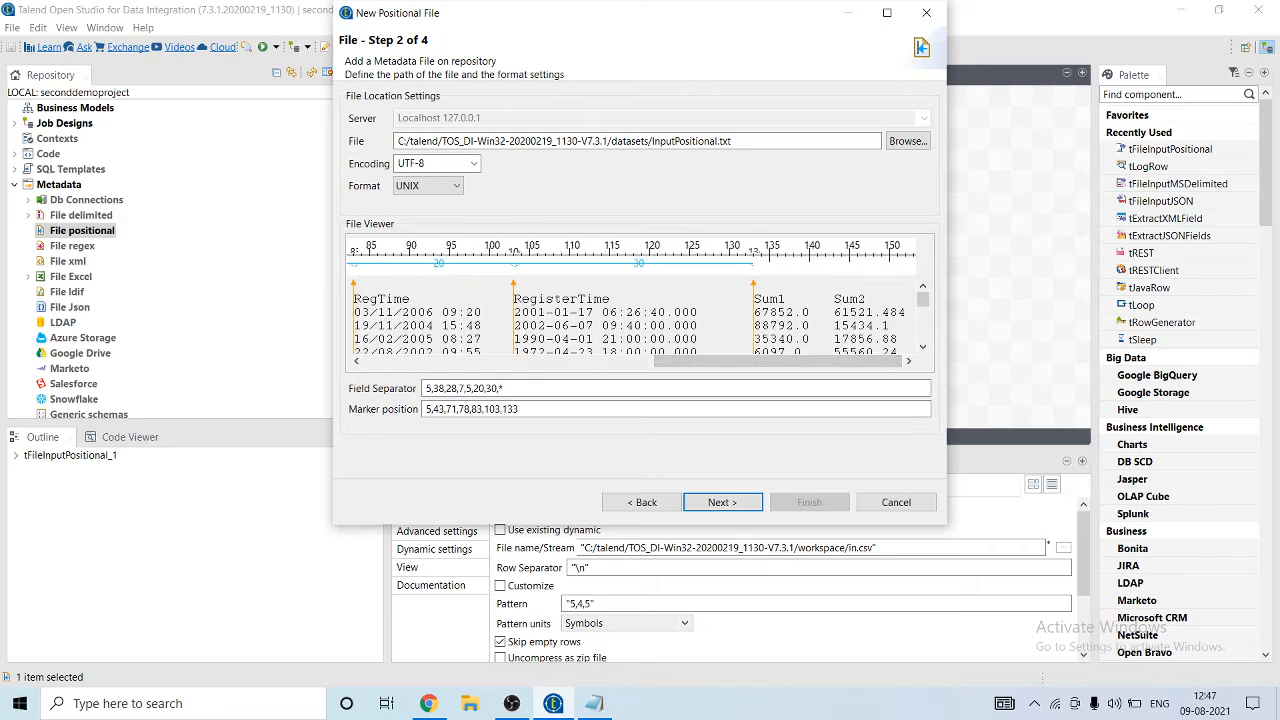
click(835, 262)
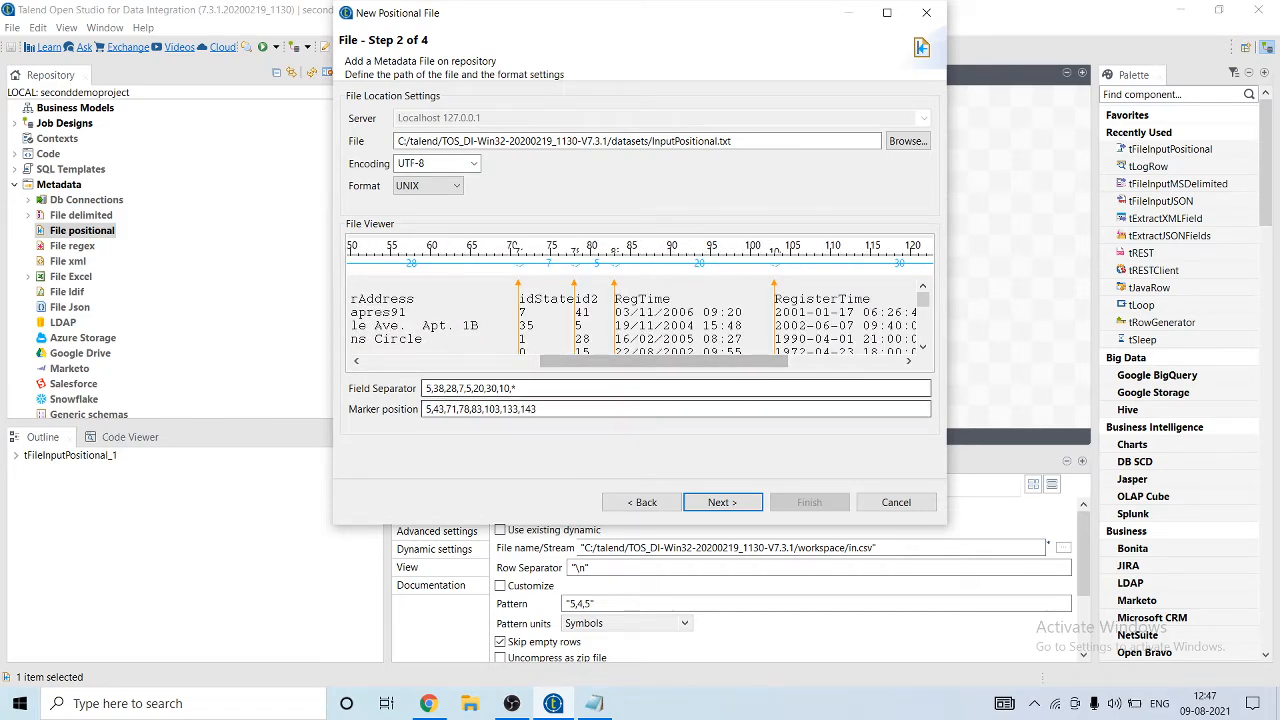
click(675, 409)
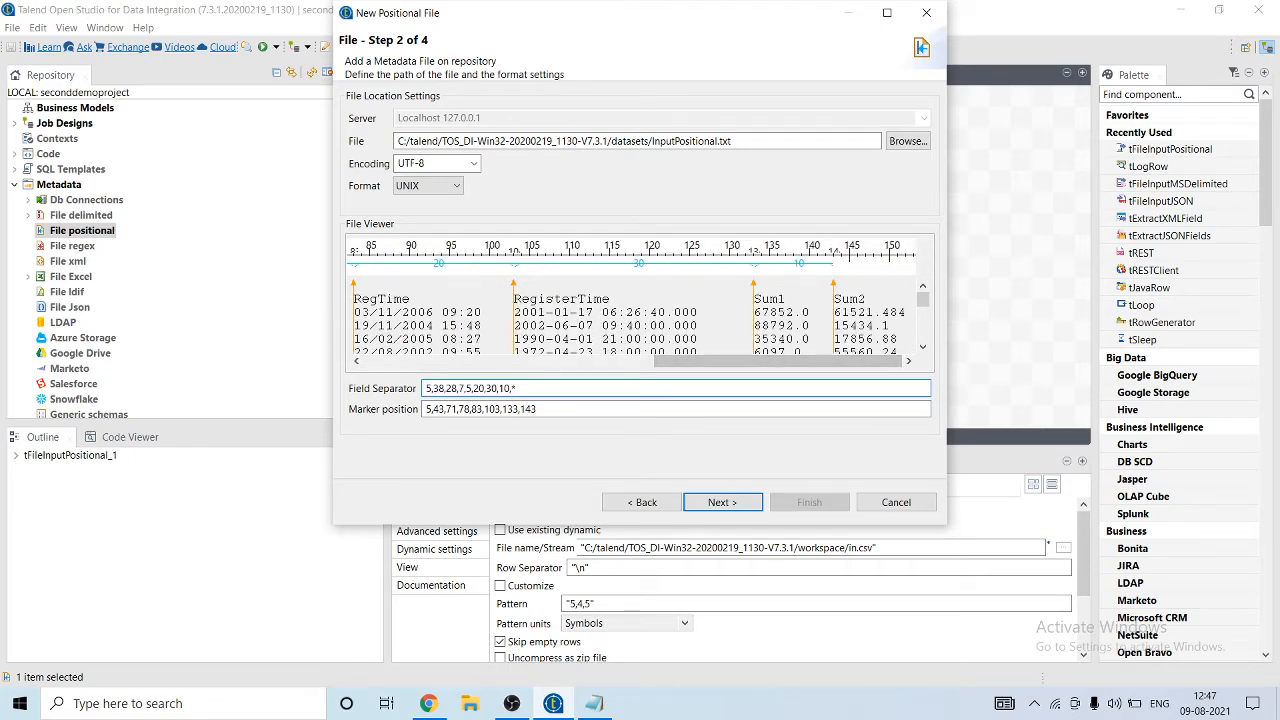
click(510, 388)
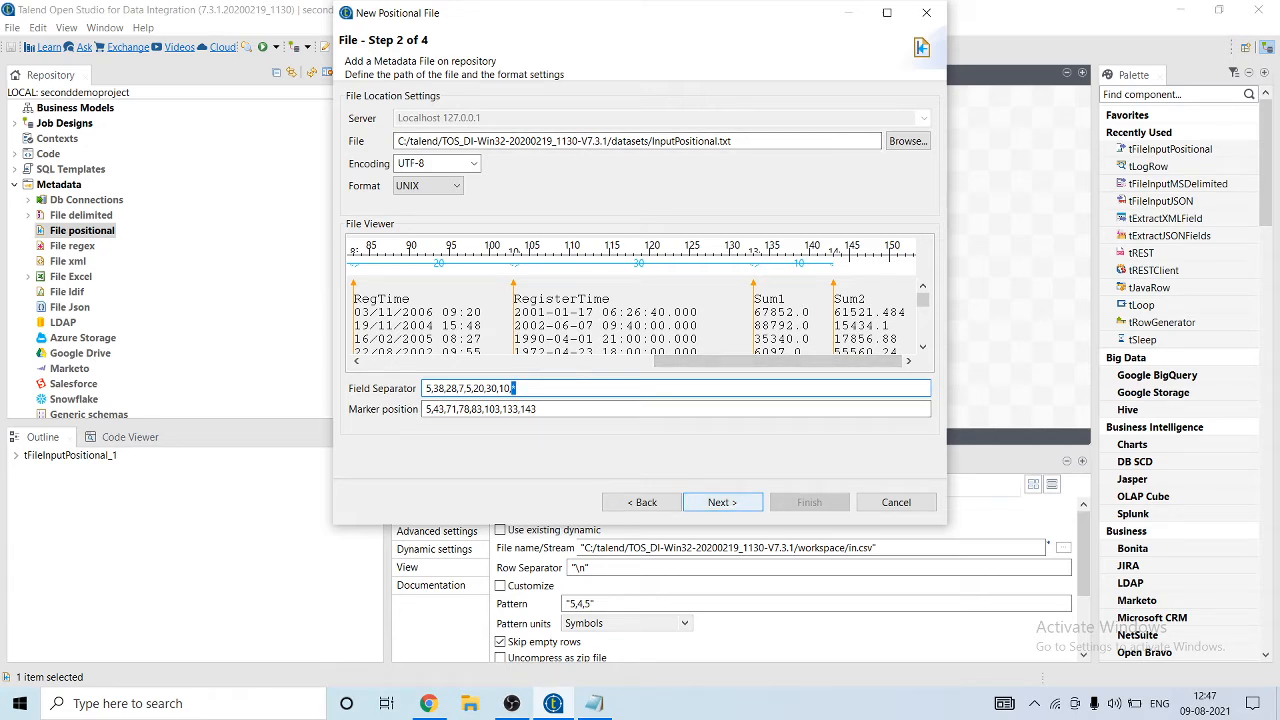
Use the heading row as column names, refresh the preview, and advance to the schema step.
click(722, 502)
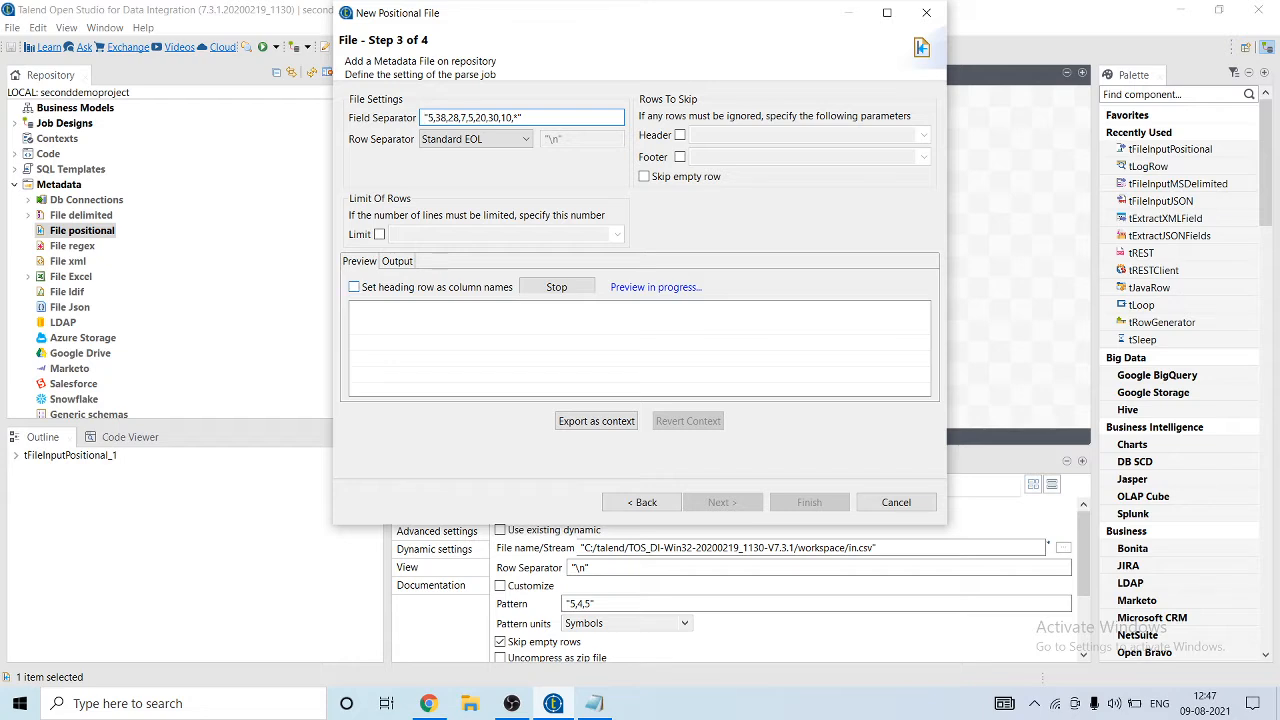
click(354, 287)
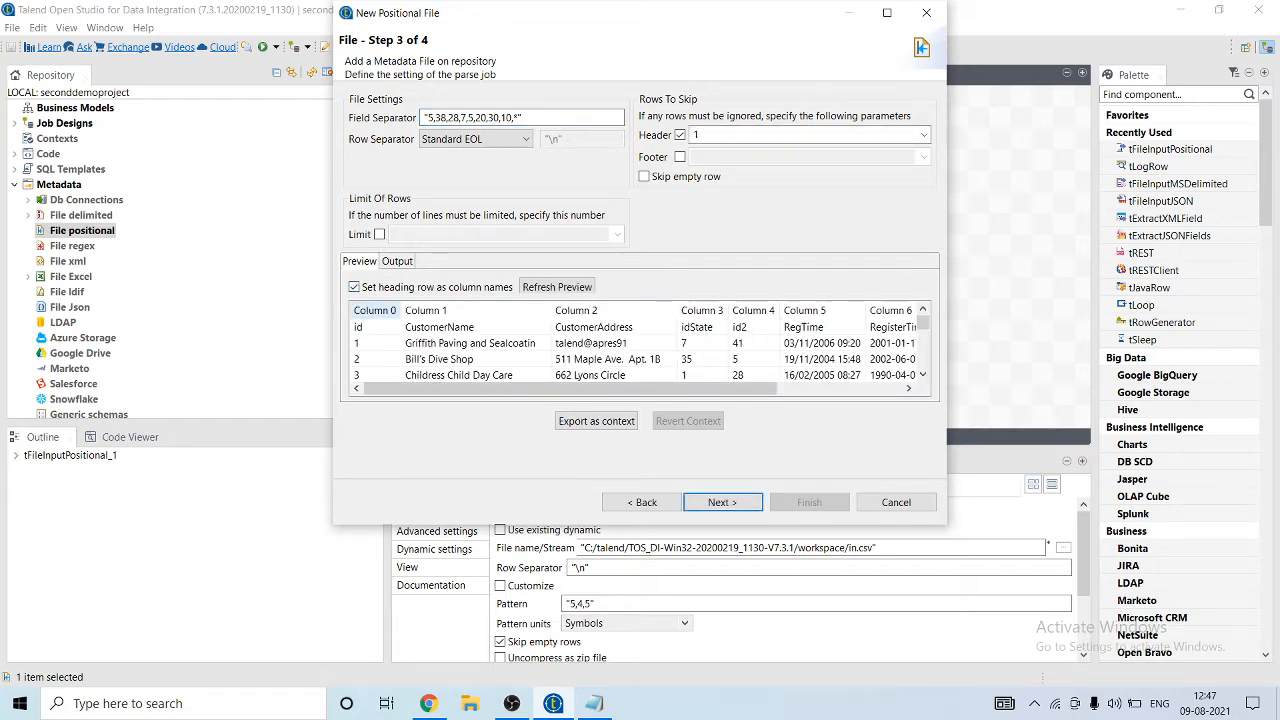
click(556, 287)
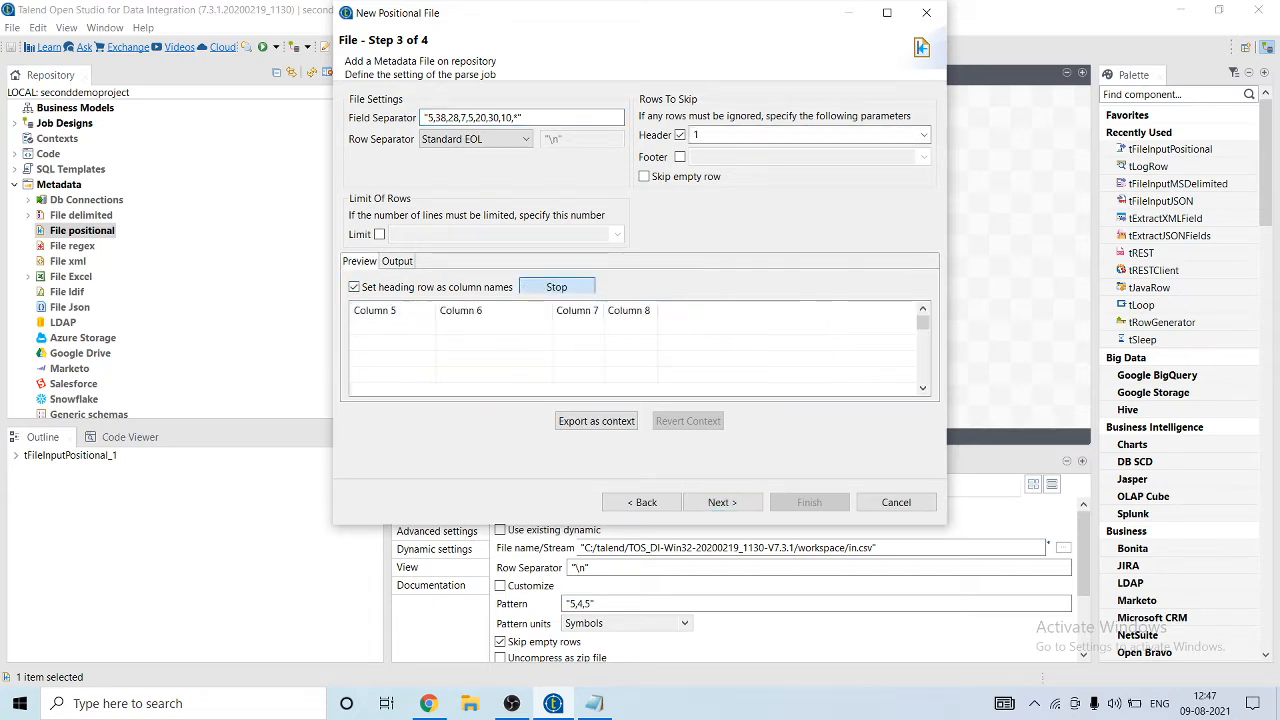
click(556, 287)
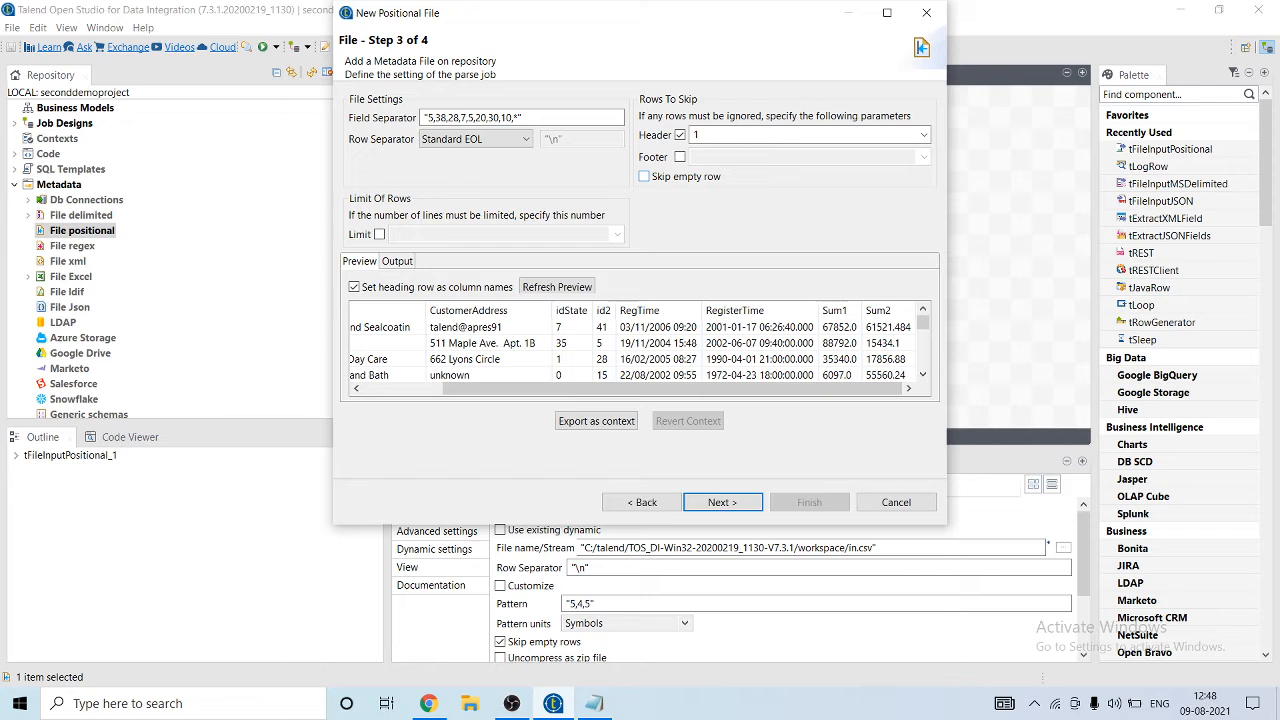
click(643, 176)
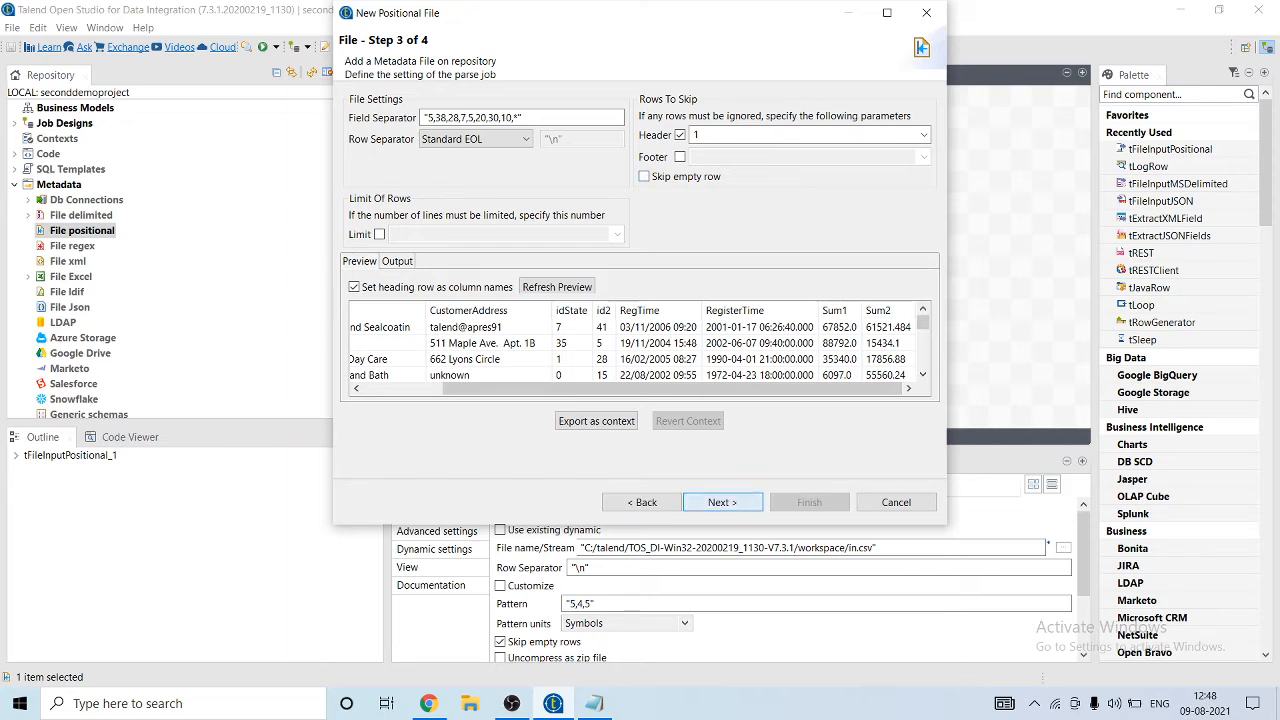
click(722, 501)
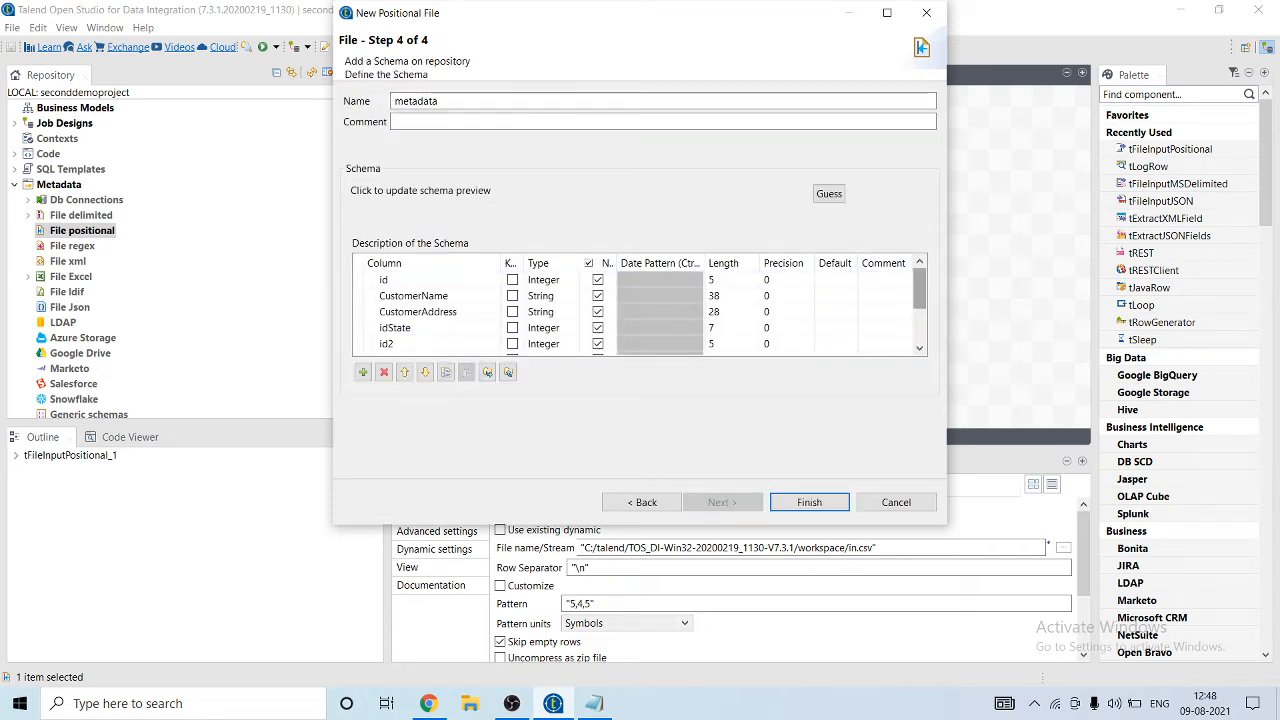
Change RegisterTime's type from Date to String and finish the demopostional metadata.
scroll(down, 3)
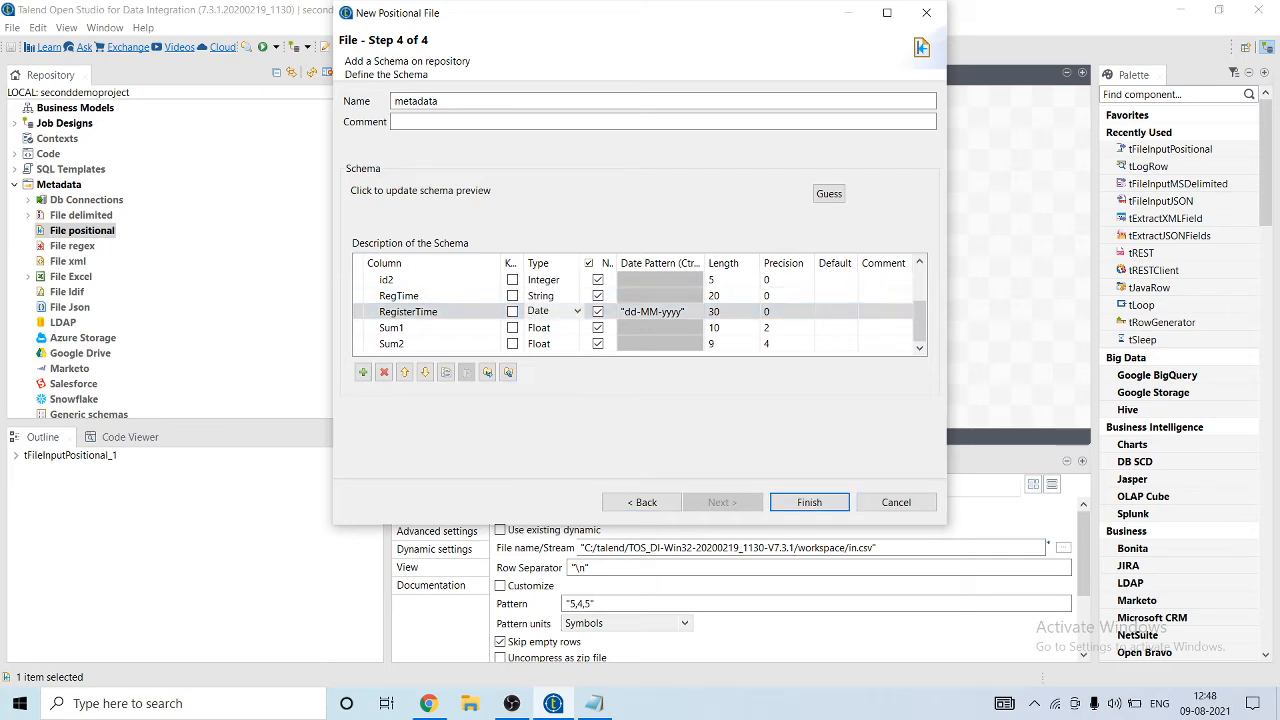
click(578, 310)
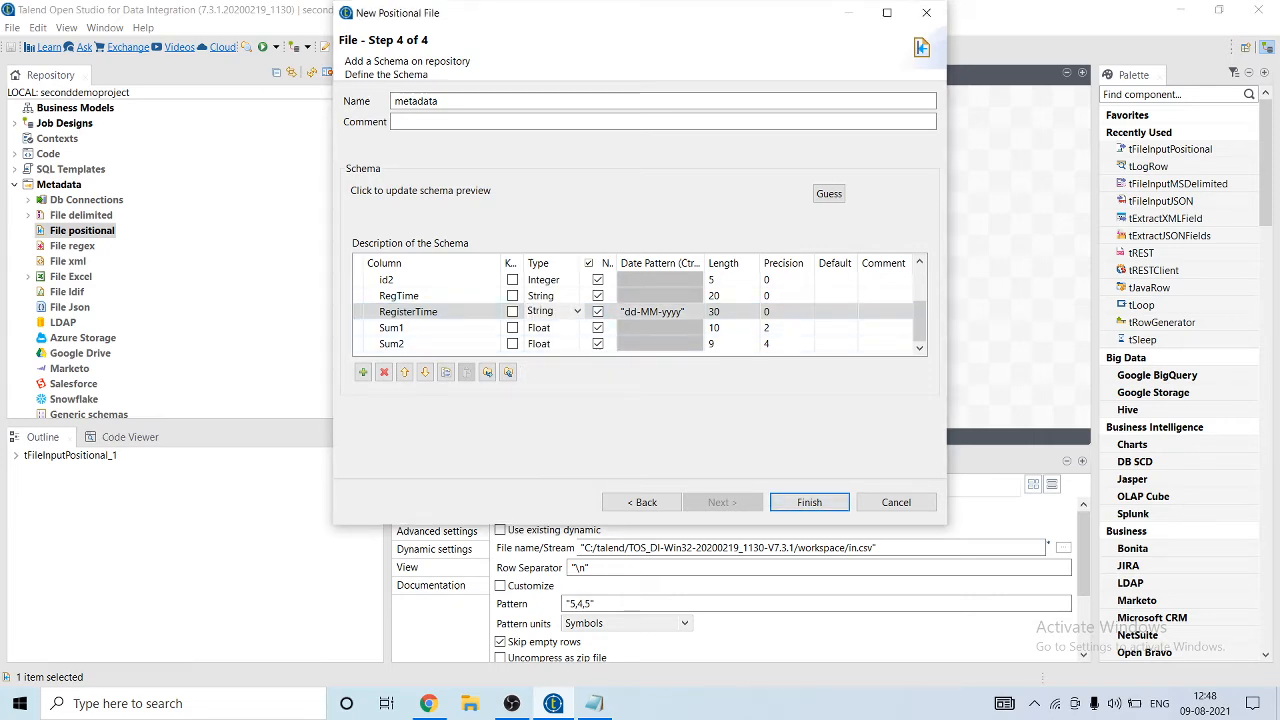
click(808, 502)
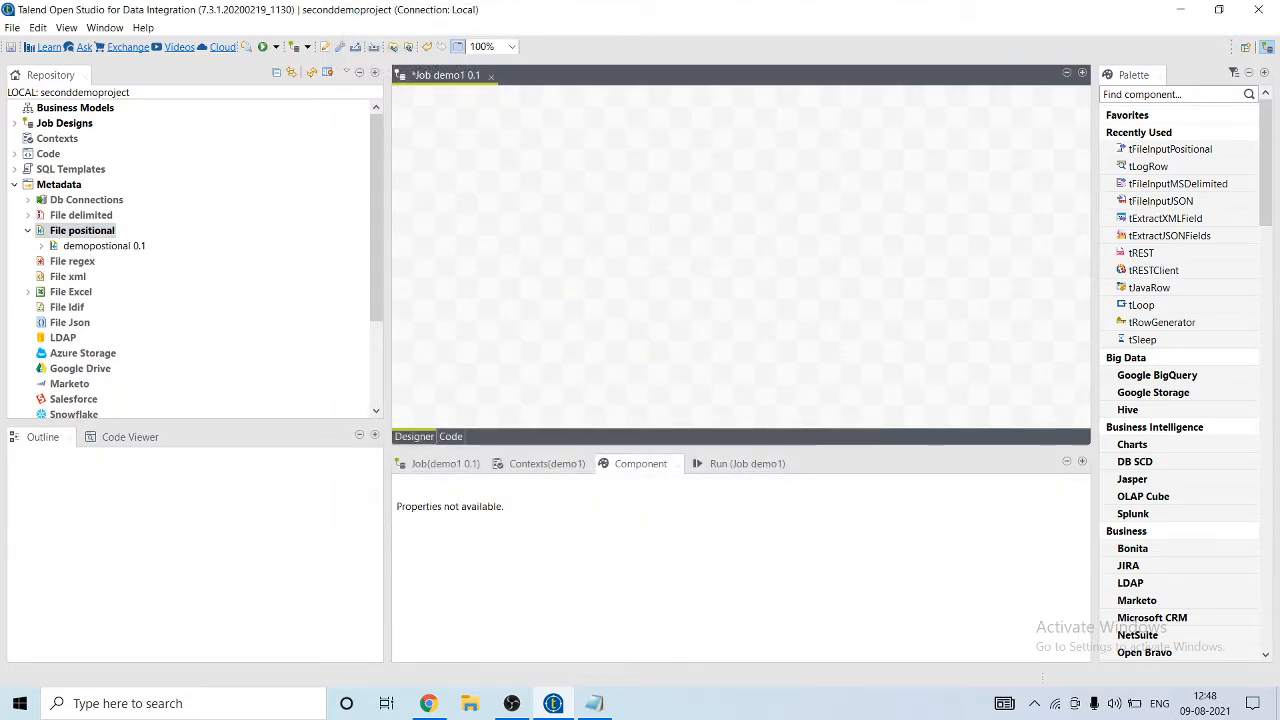
Drop demopostional onto demo1, add tLogRow_1, and connect them with a Main row.
click(104, 245)
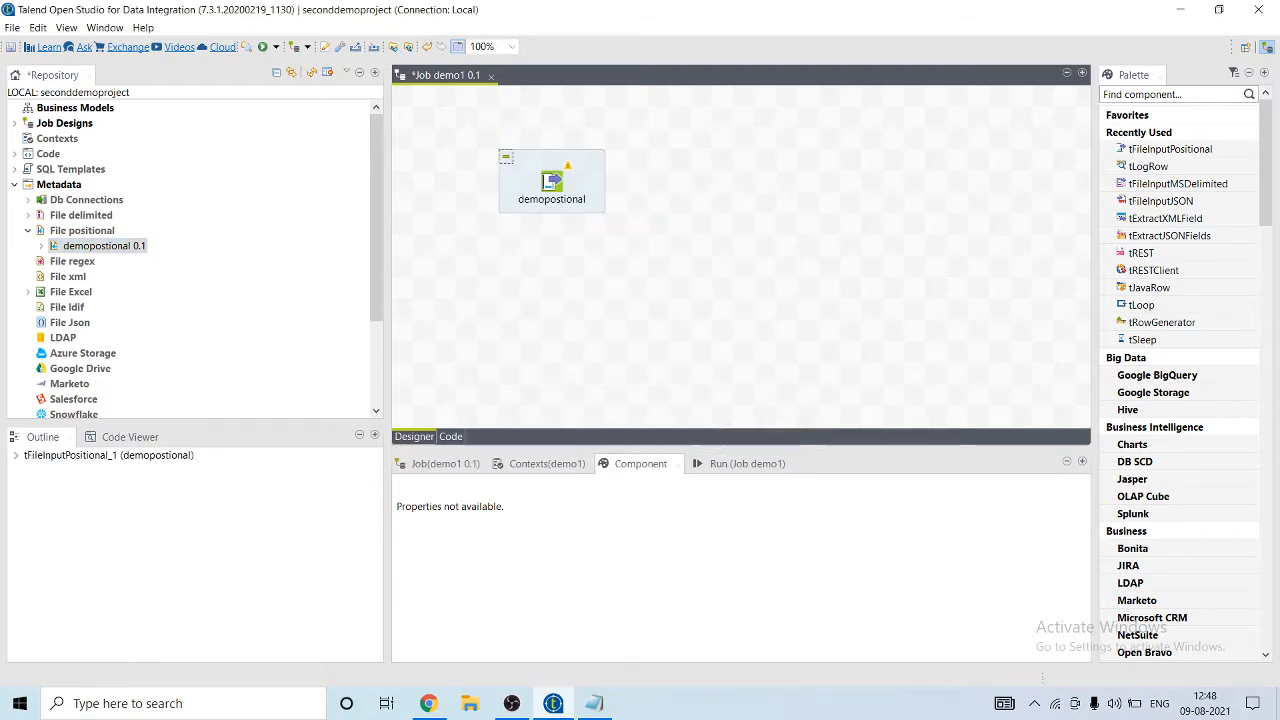
text(tl)
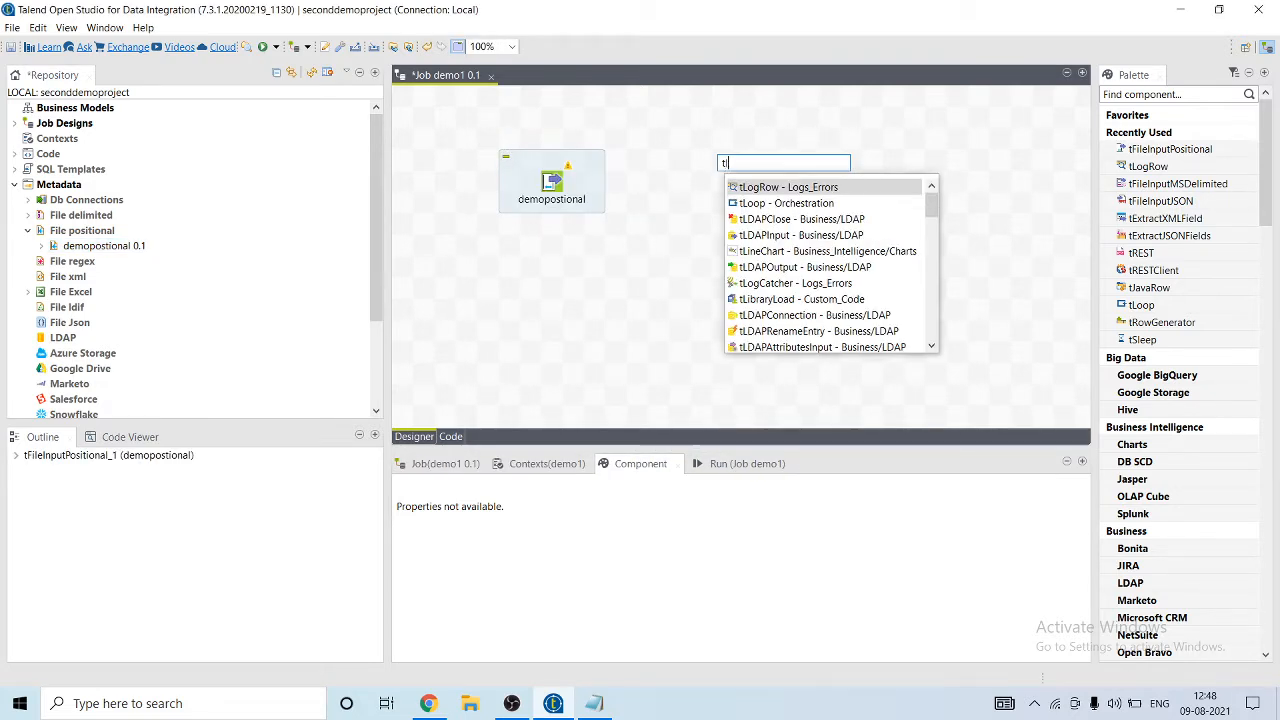
click(788, 187)
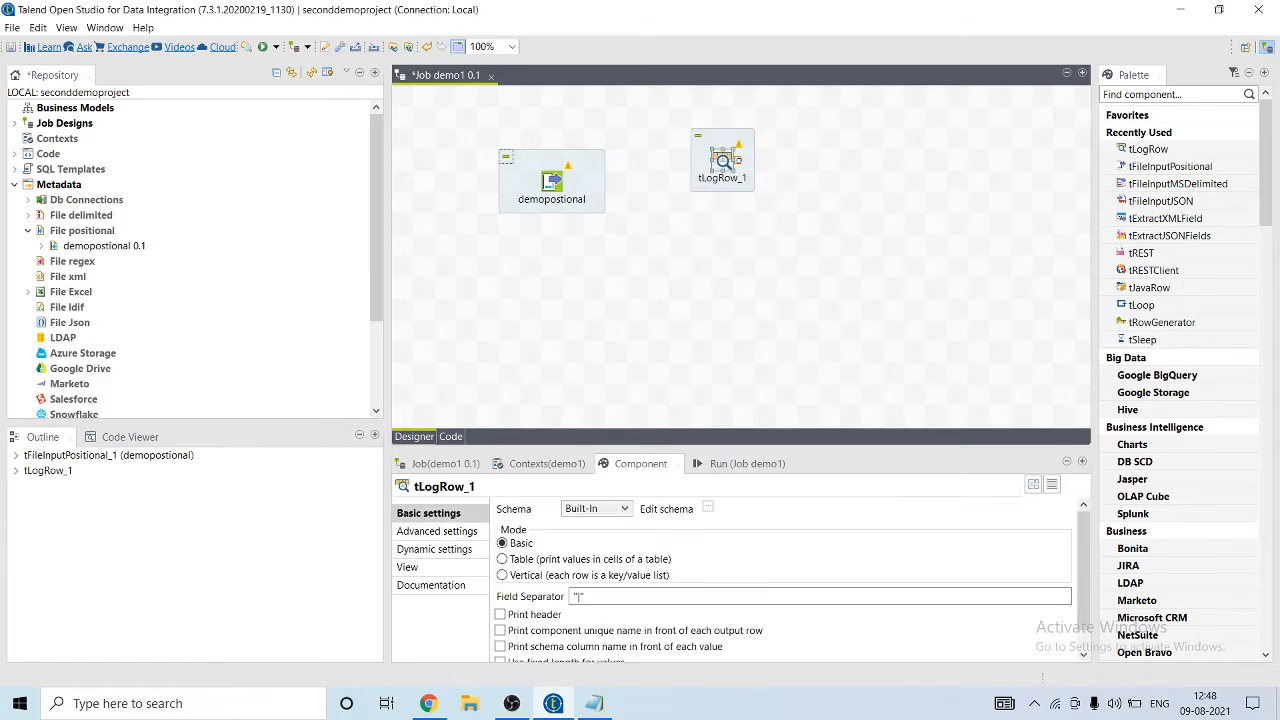
drag(722, 160, 733, 160)
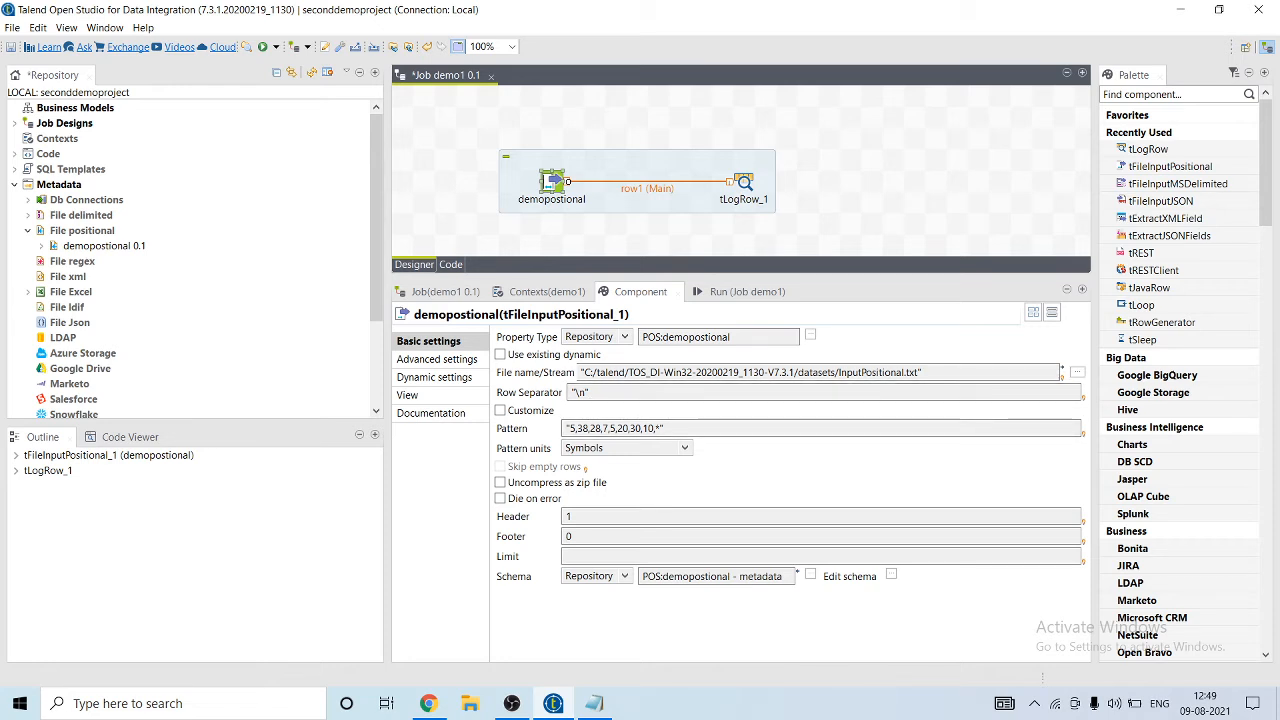
mouse_move(500, 482)
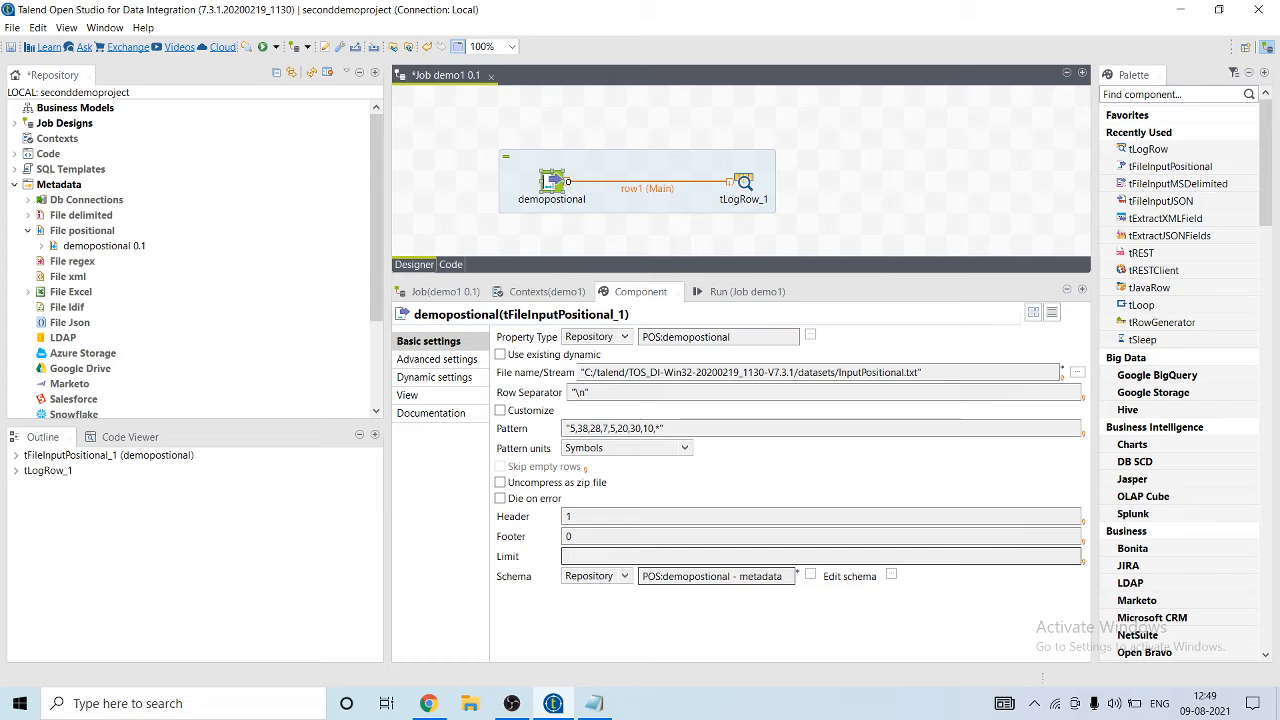
Review the file input's advanced and basic settings, then set tLogRow_1 to Table mode.
click(438, 359)
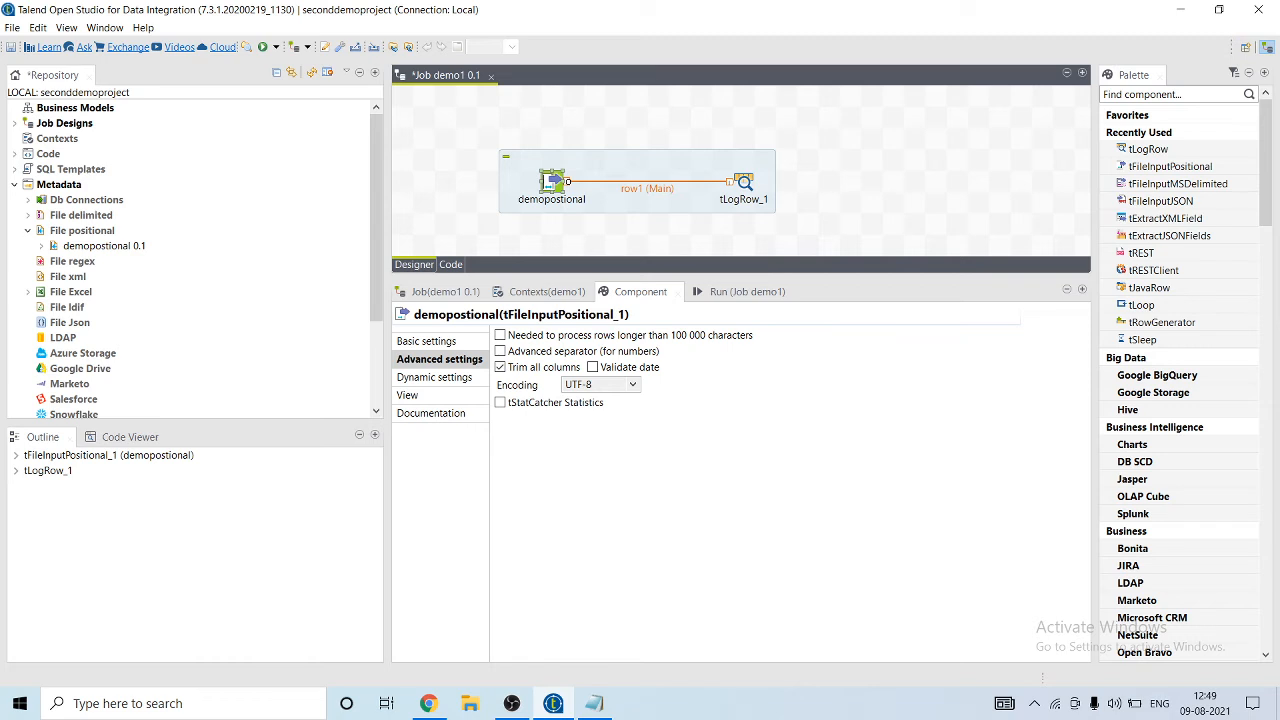
mouse_move(593, 367)
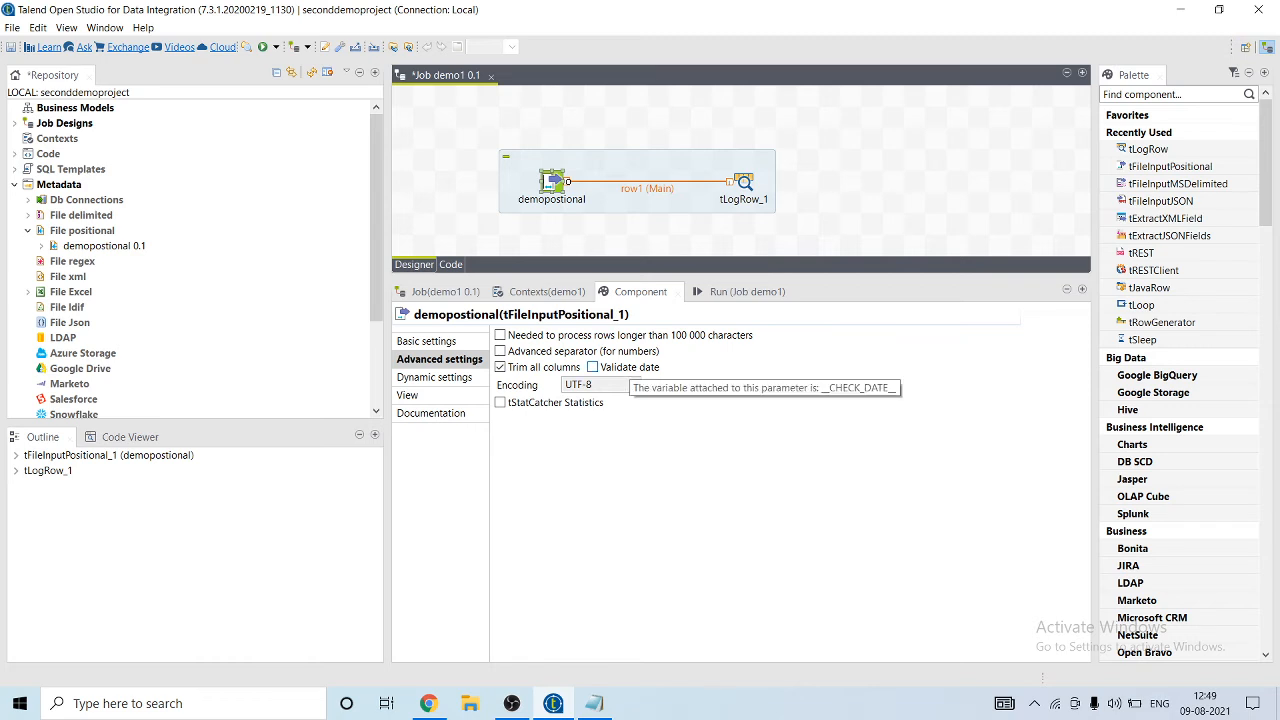
click(407, 395)
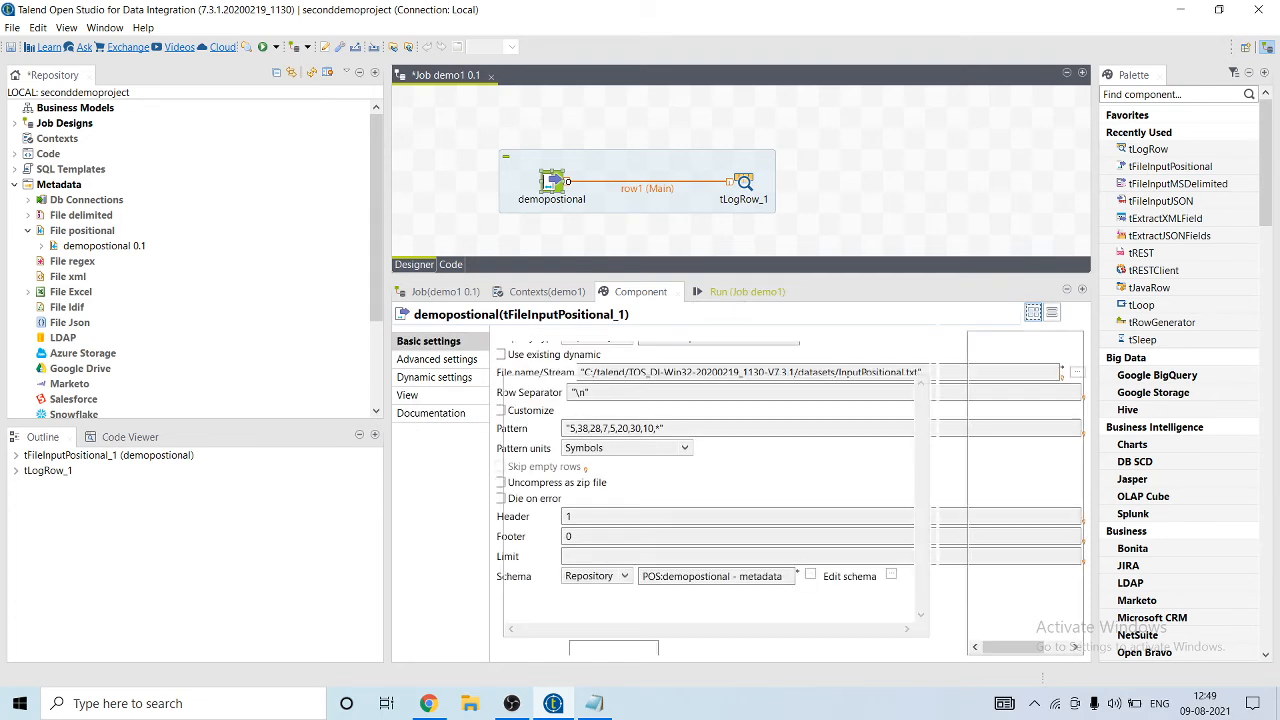
click(733, 291)
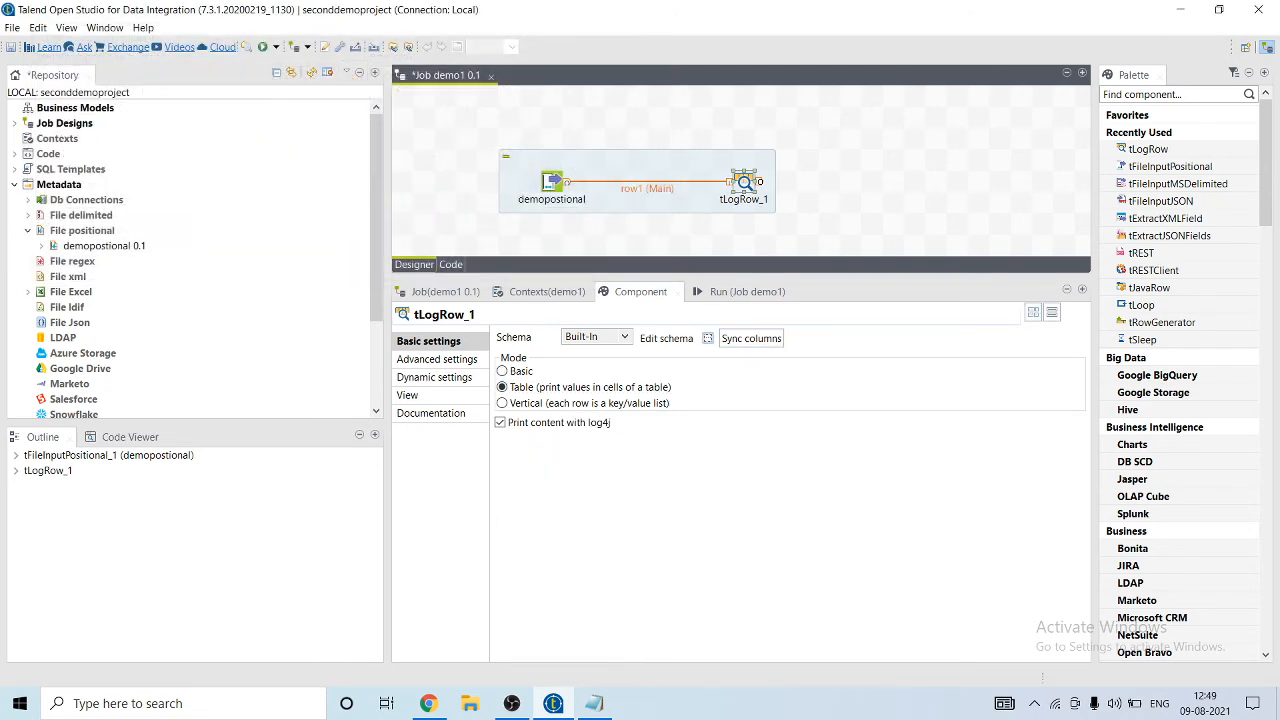
Run demo1 from the Run tab, printing 5000 customer rows as a table.
click(747, 291)
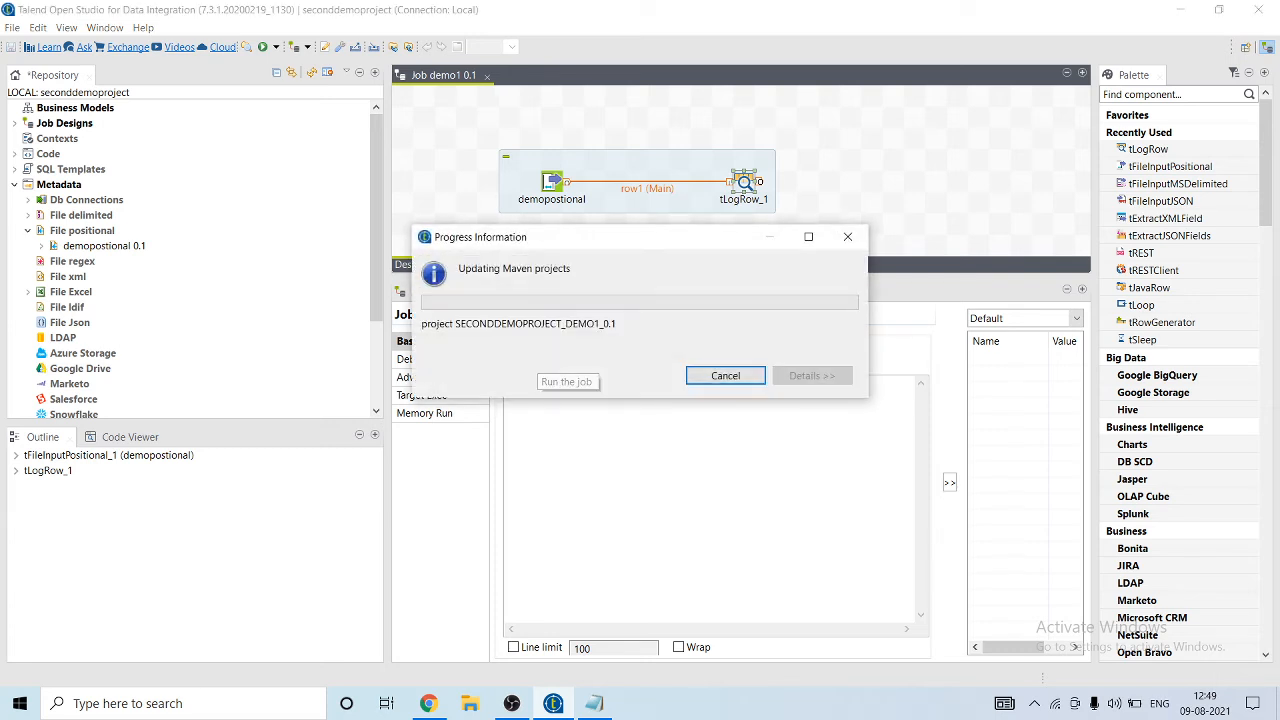
click(567, 381)
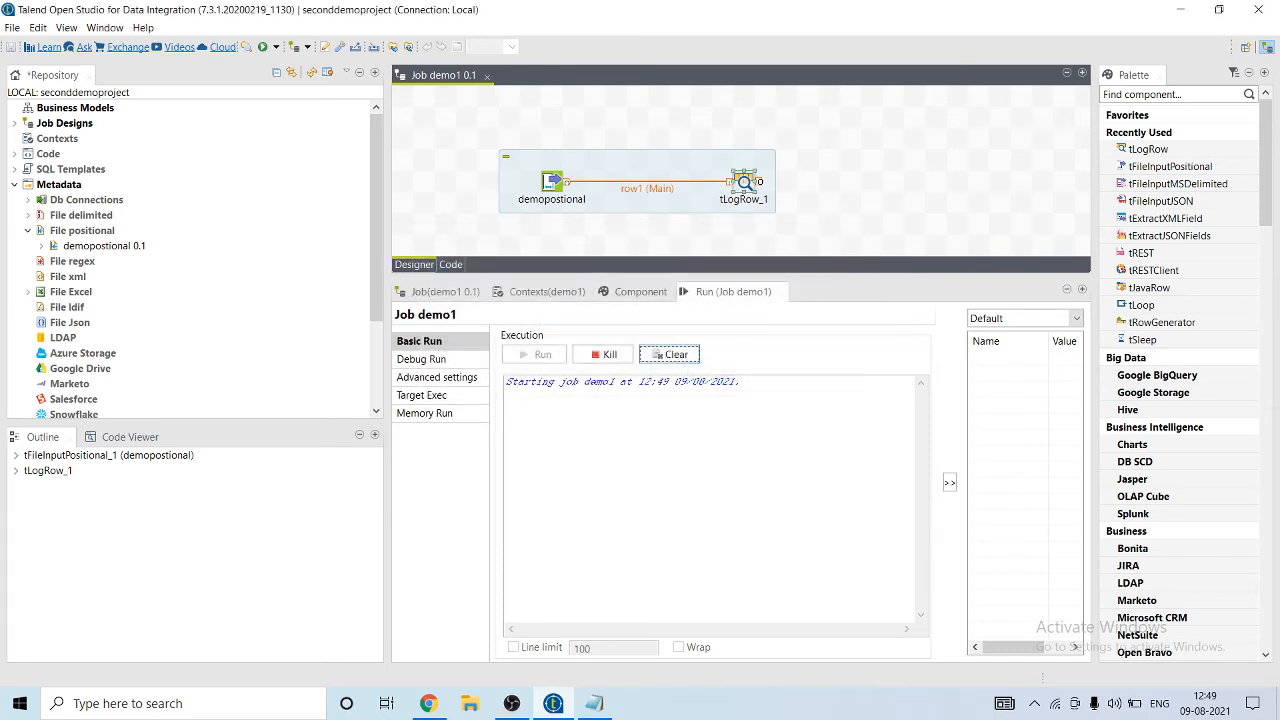
click(537, 354)
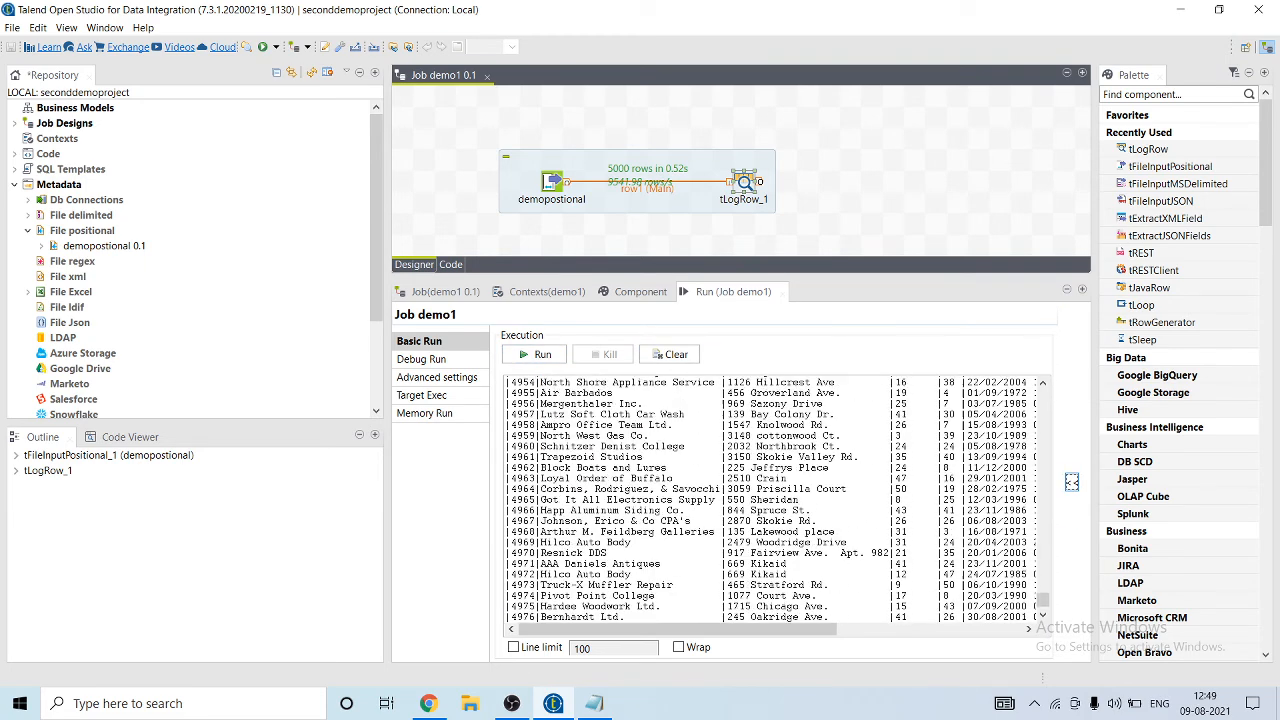
click(542, 354)
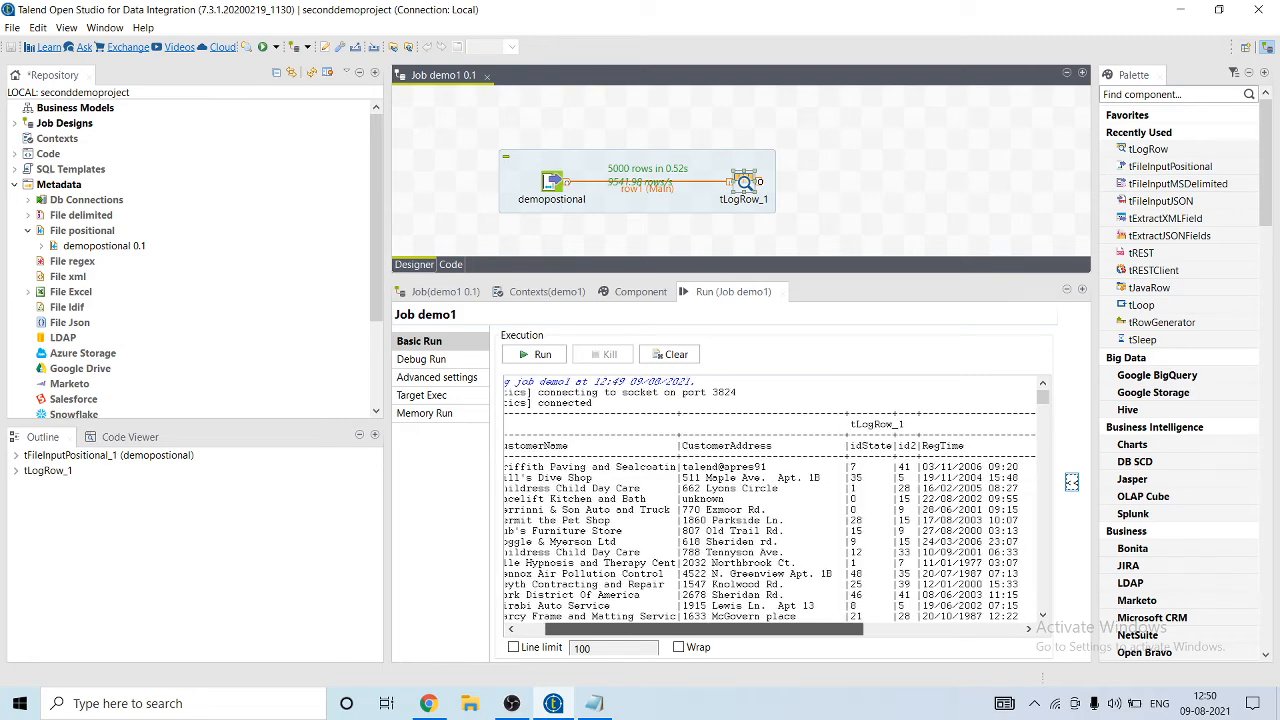
scroll(right, 3)
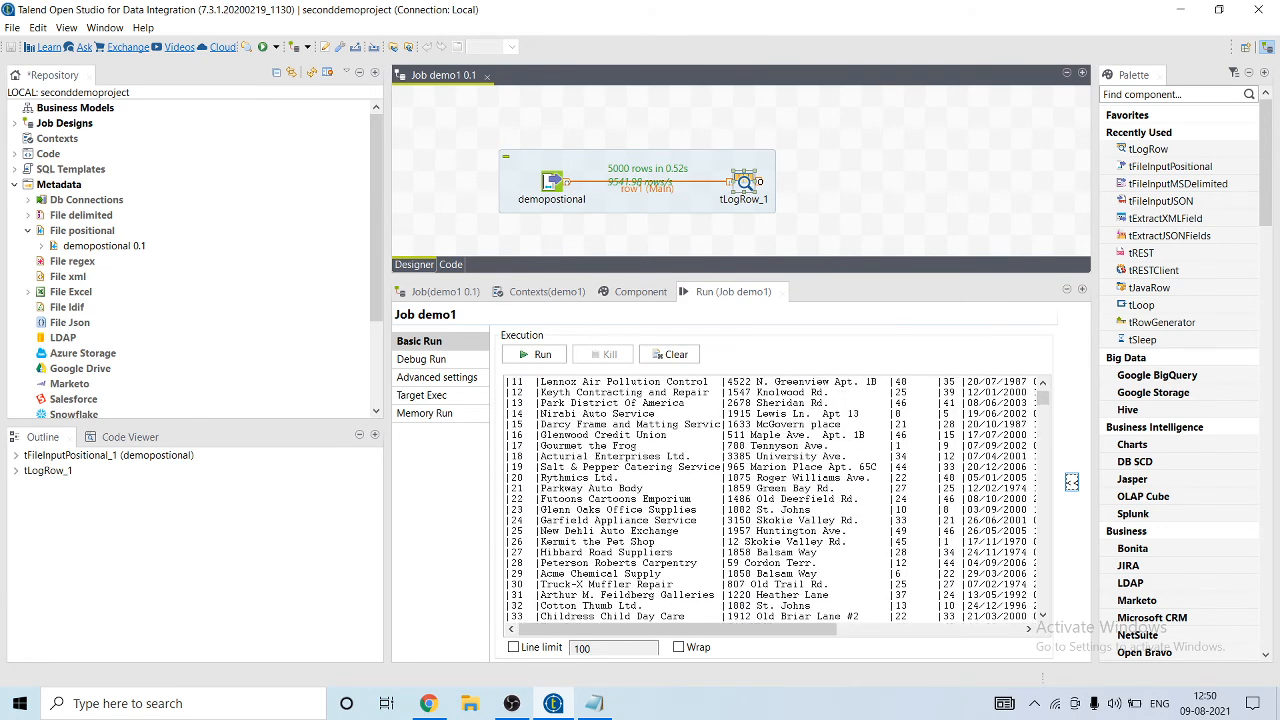
click(542, 353)
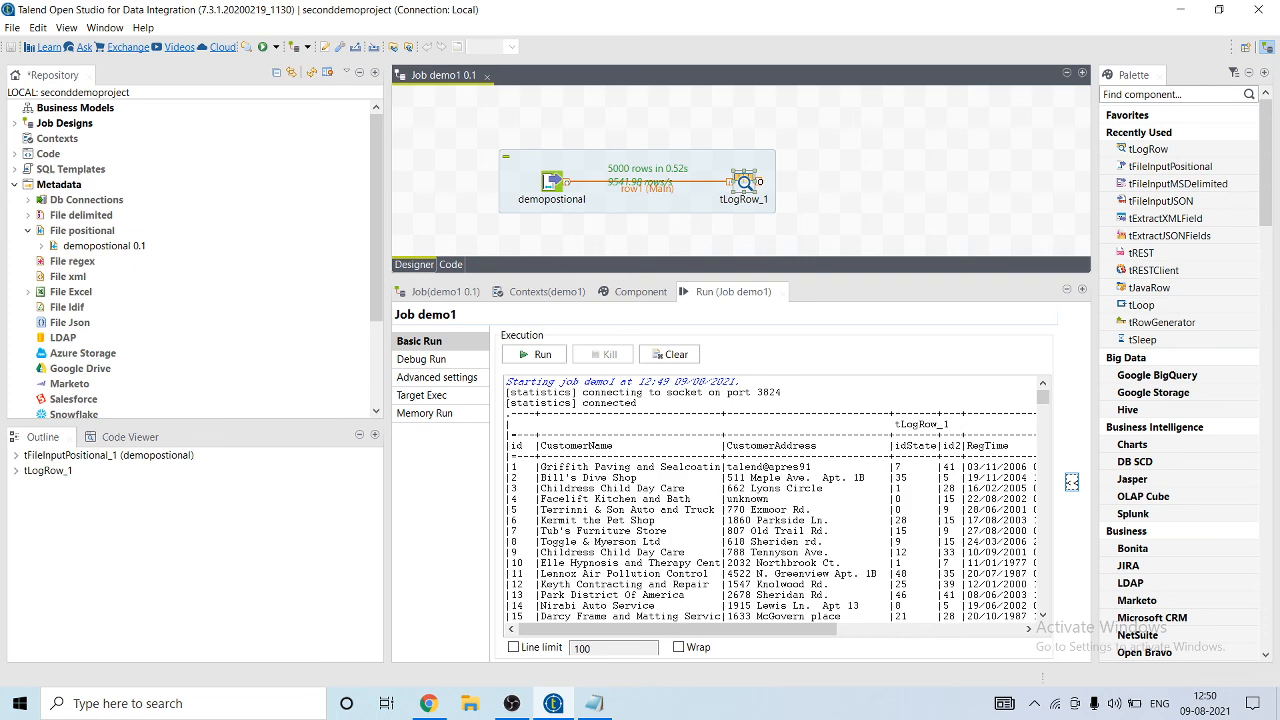